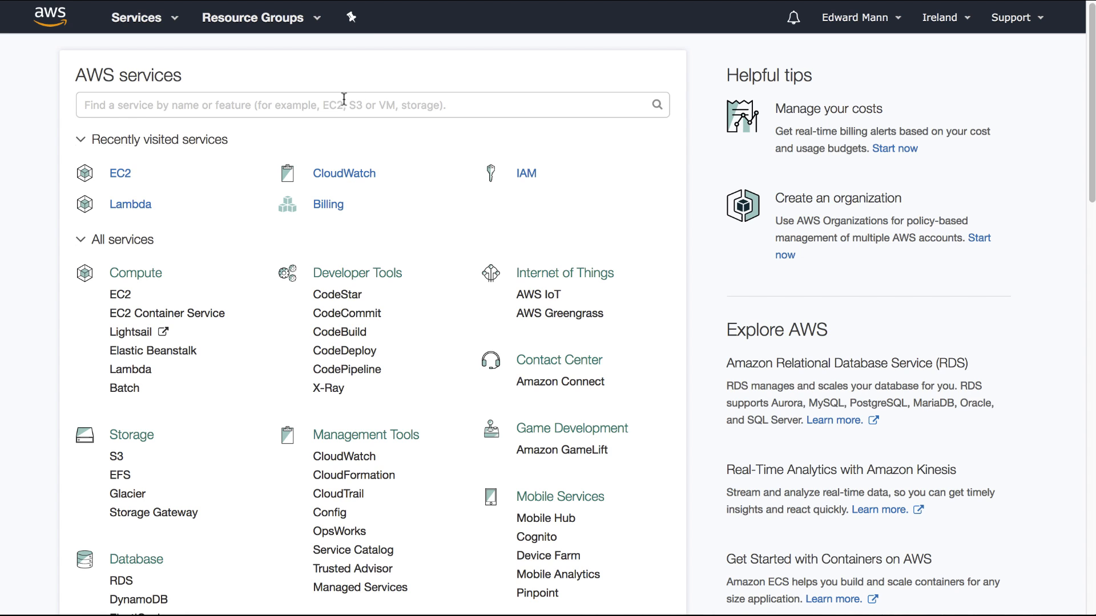
- Search the services for IAM and go to the IAM service
{"action": "type", "text": "IAM"}
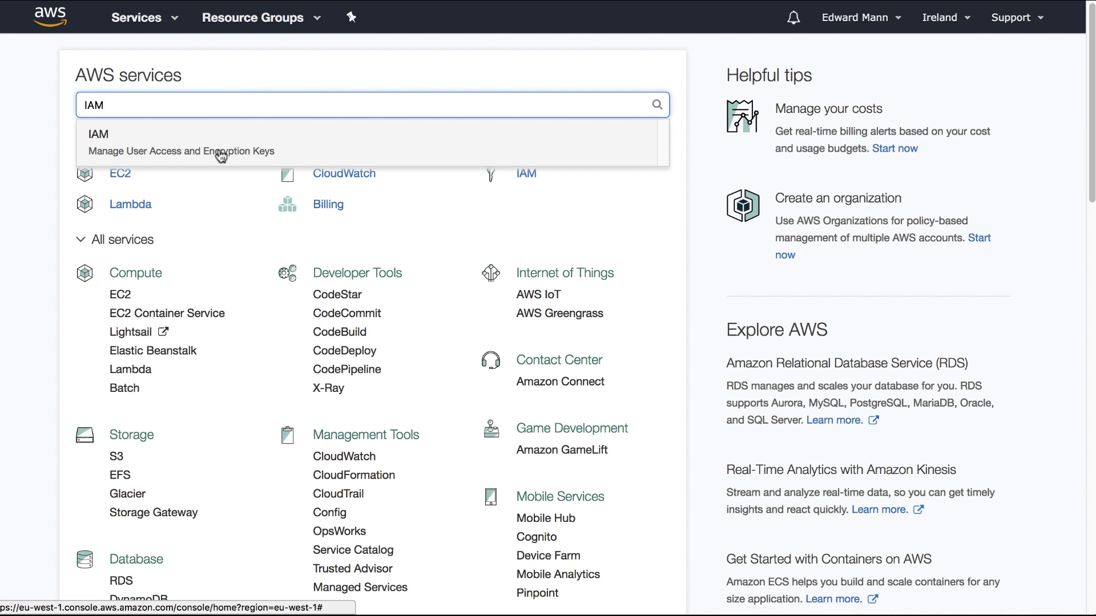
{"action": "left_click", "coordinate": [98, 134]}
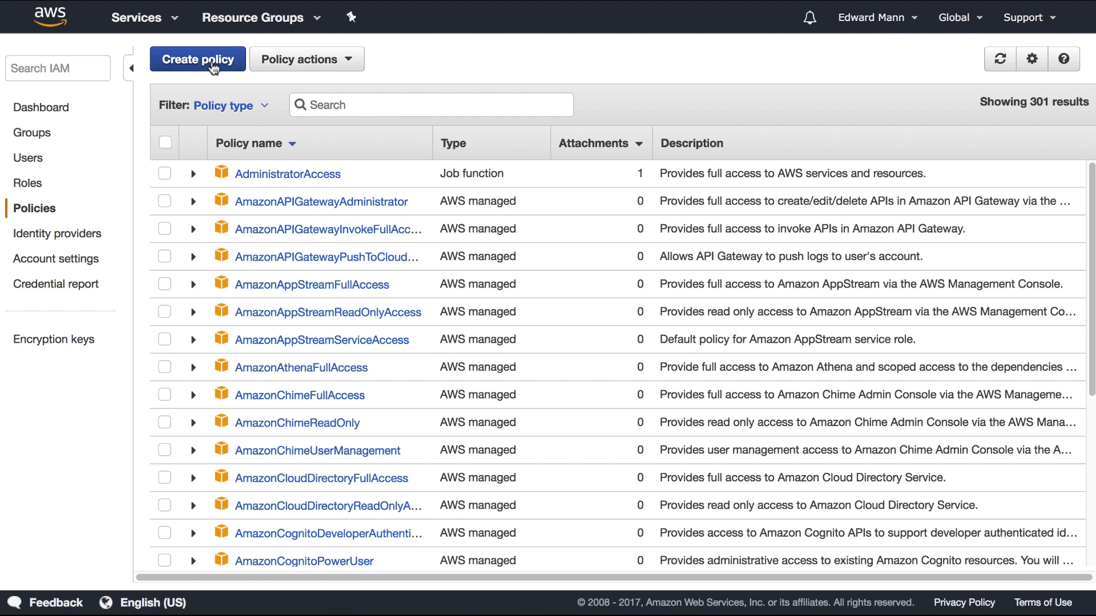
- Begin a new policy and choose Amazon EC2 as the AWS service
{"action": "left_click", "coordinate": [198, 58]}
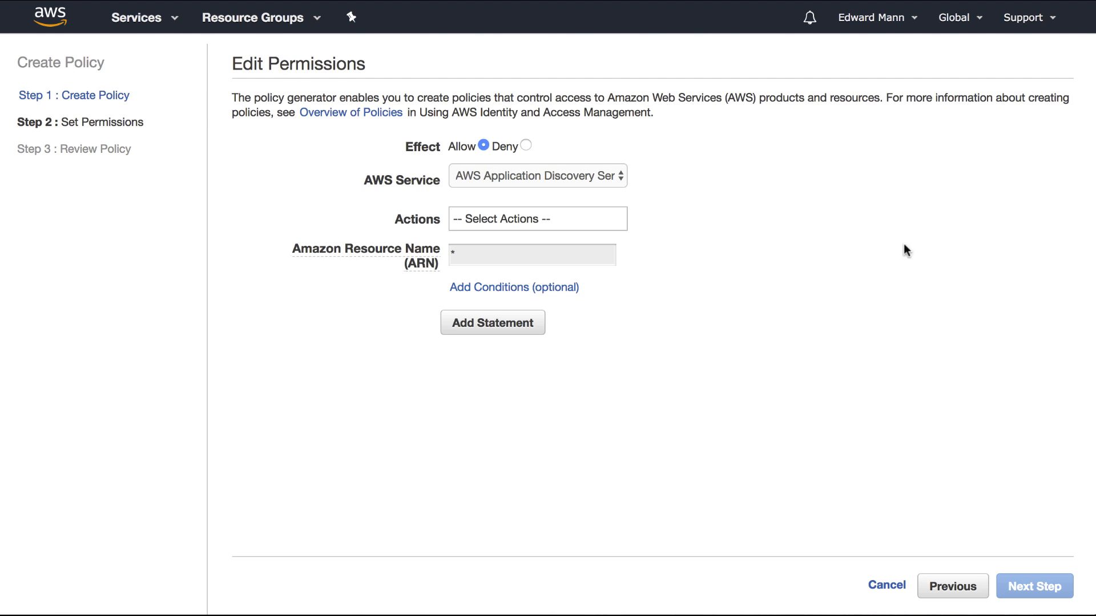
{"action": "left_click", "coordinate": [536, 175]}
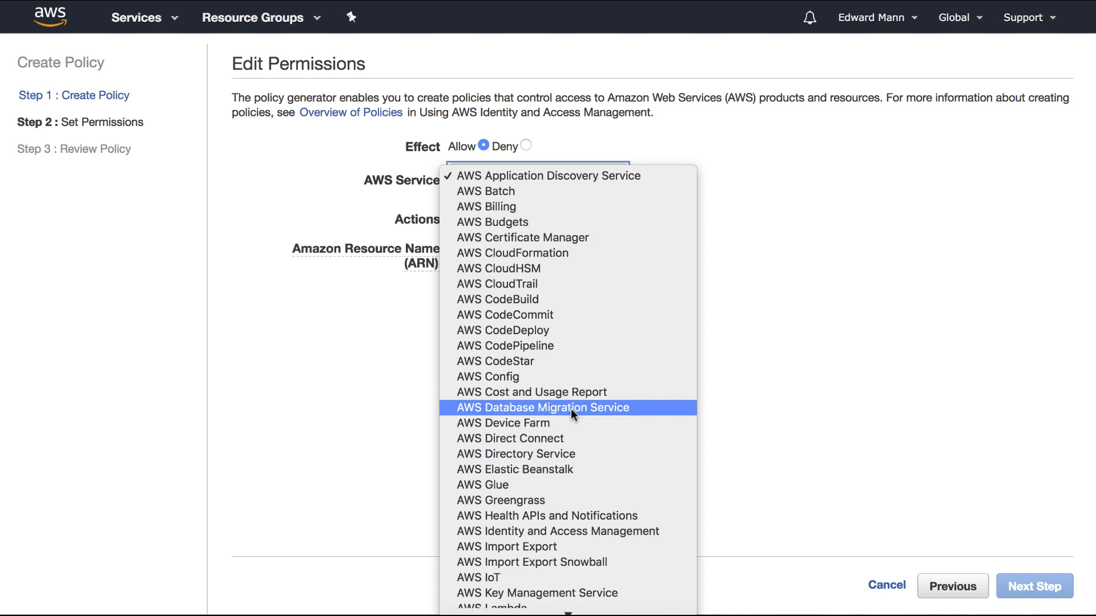
{"action": "scroll", "scroll_direction": "down", "scroll_amount": 3}
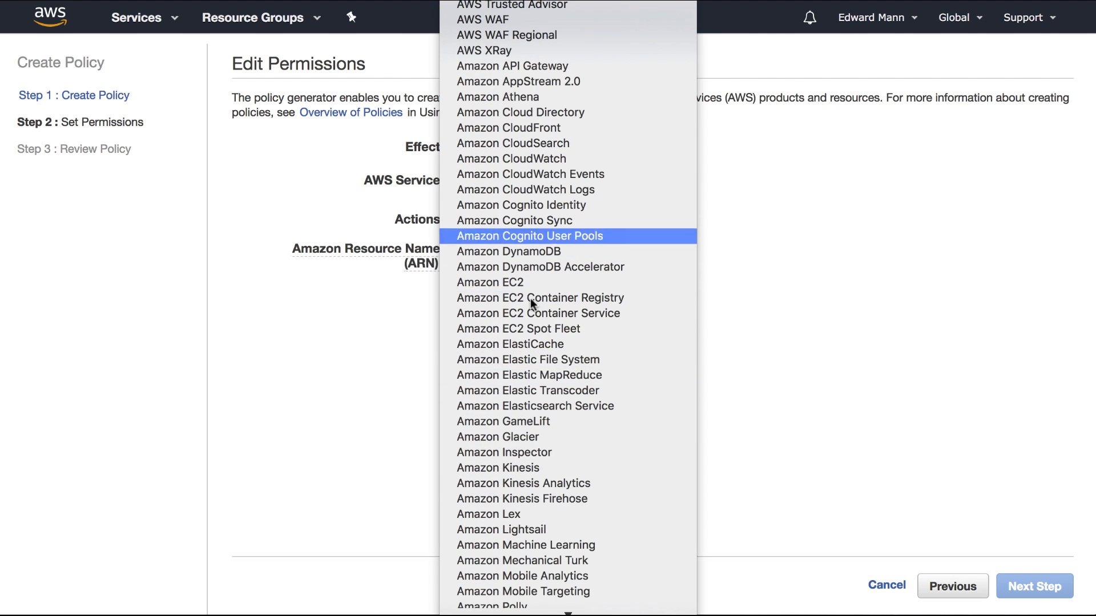
{"action": "left_click", "coordinate": [489, 282]}
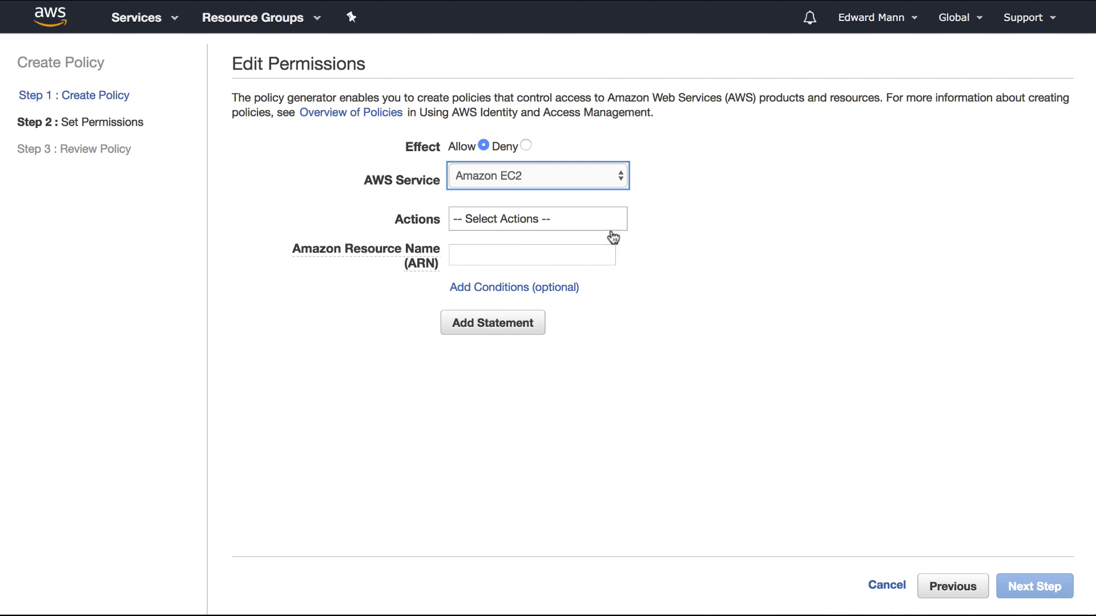
- Allow StartInstances and StopInstances on ARN *, then proceed to the review step
{"action": "left_click", "coordinate": [537, 219]}
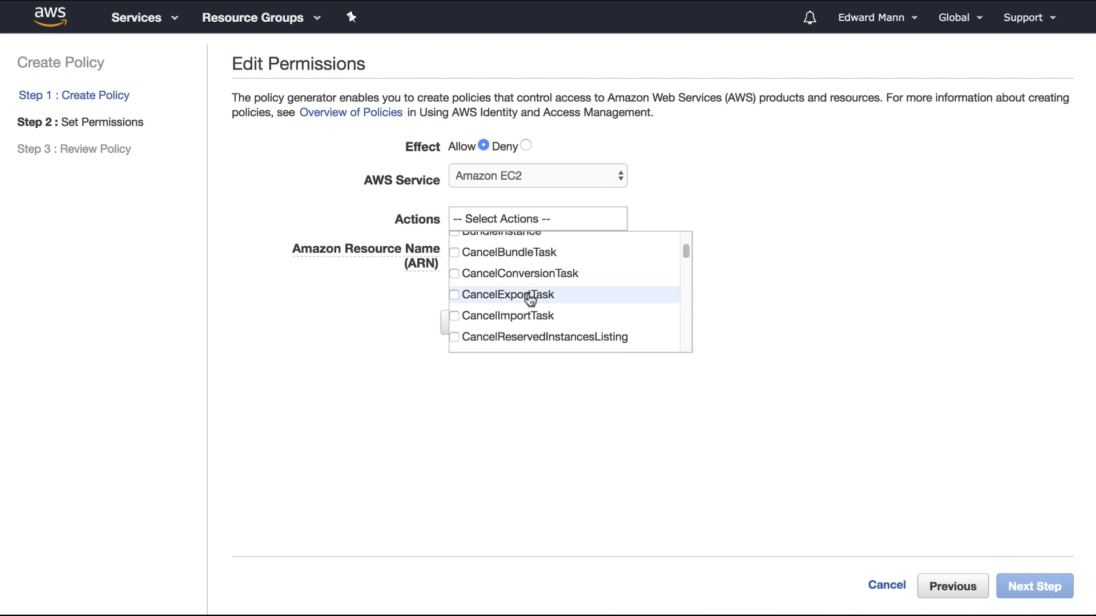
{"action": "scroll", "scroll_direction": "down", "scroll_amount": 3}
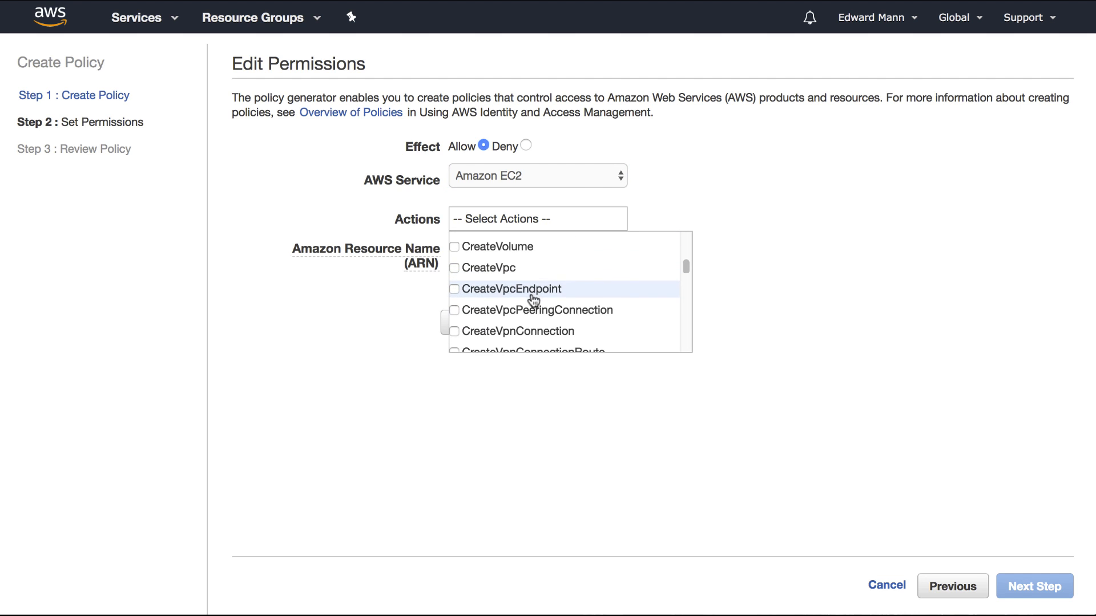
{"action": "scroll", "scroll_direction": "down", "scroll_amount": 3}
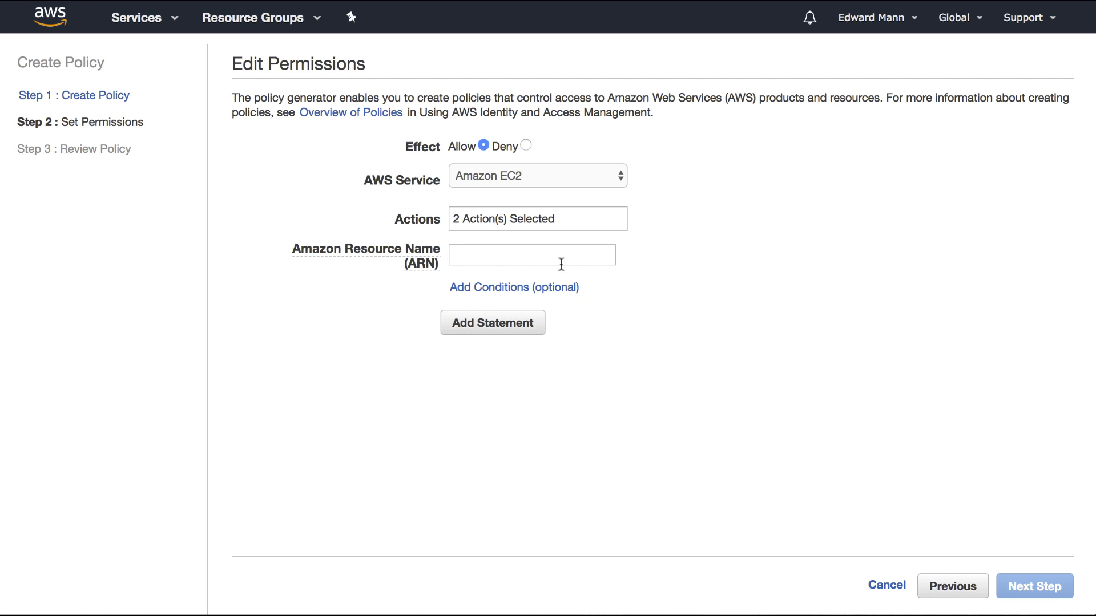
{"action": "type", "text": "*"}
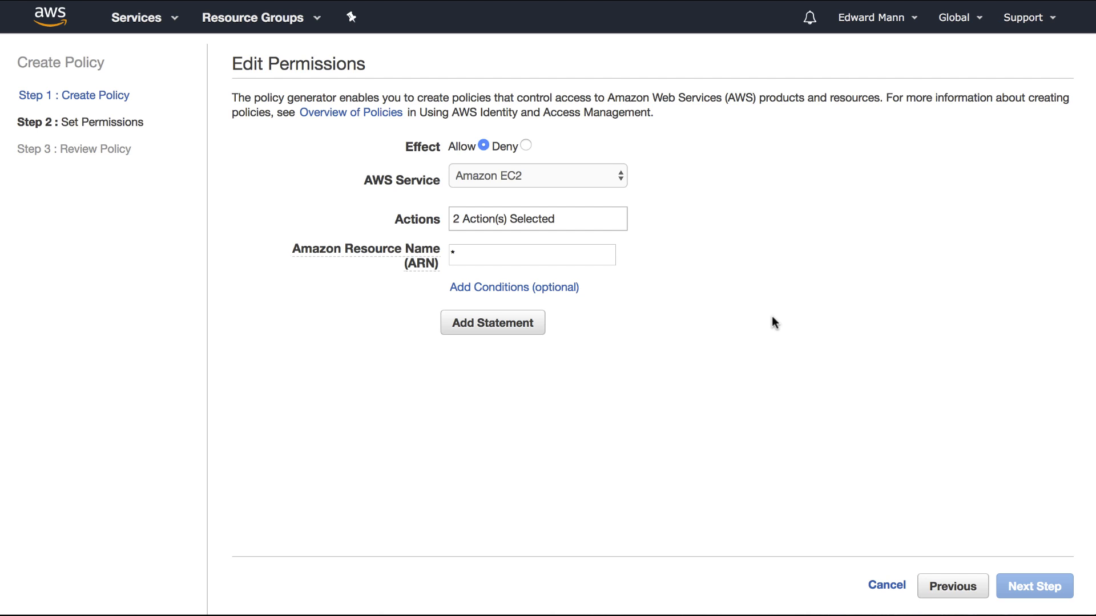
{"action": "mouse_move", "coordinate": [673, 321]}
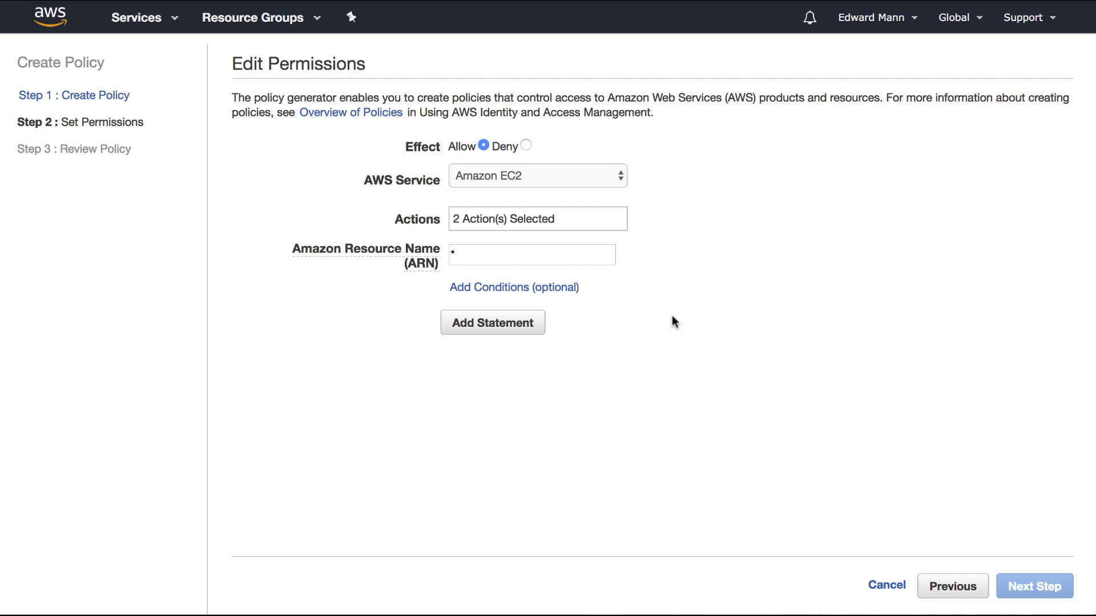
{"action": "left_click", "coordinate": [1034, 586]}
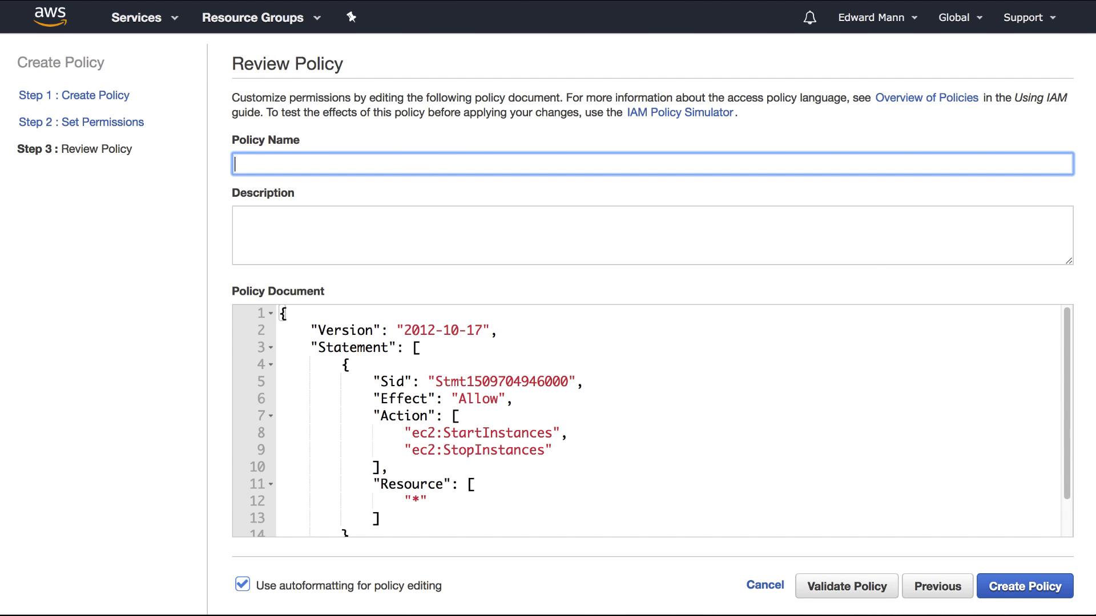
- Name the policy StartStopEC2Instances and create it
{"action": "type", "text": "StartStopEC2"}
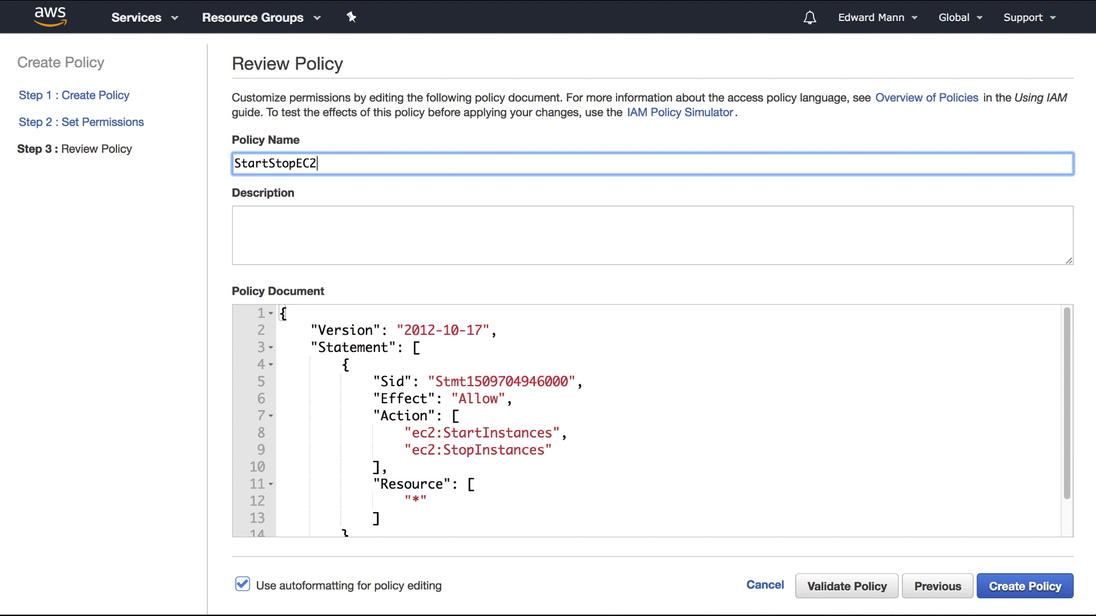
{"action": "type", "text": "Instances"}
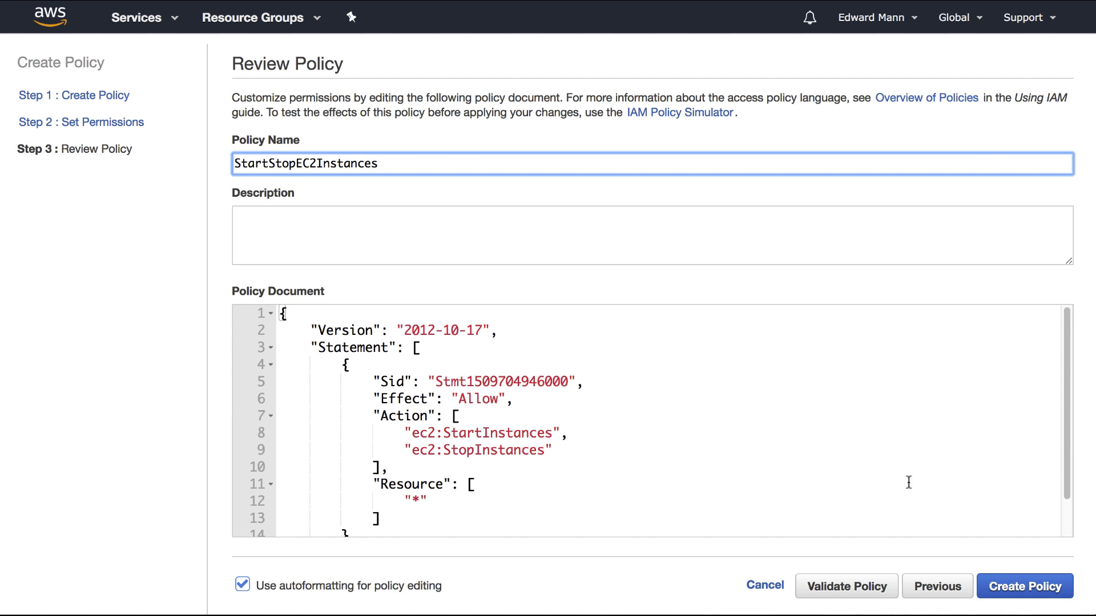
{"action": "left_click", "coordinate": [1022, 586]}
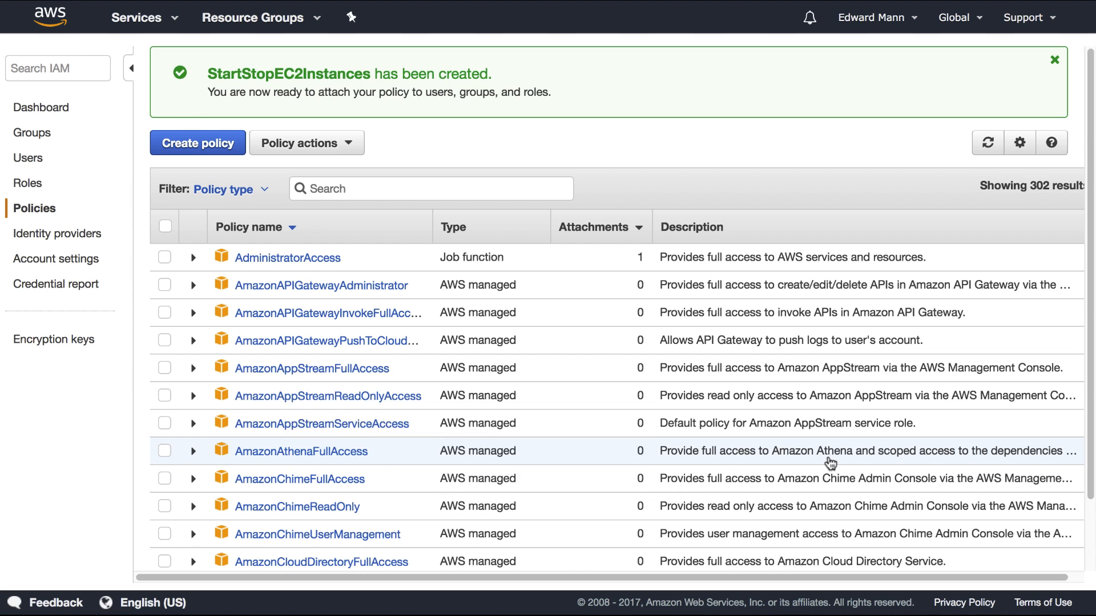
{"action": "mouse_move", "coordinate": [28, 182]}
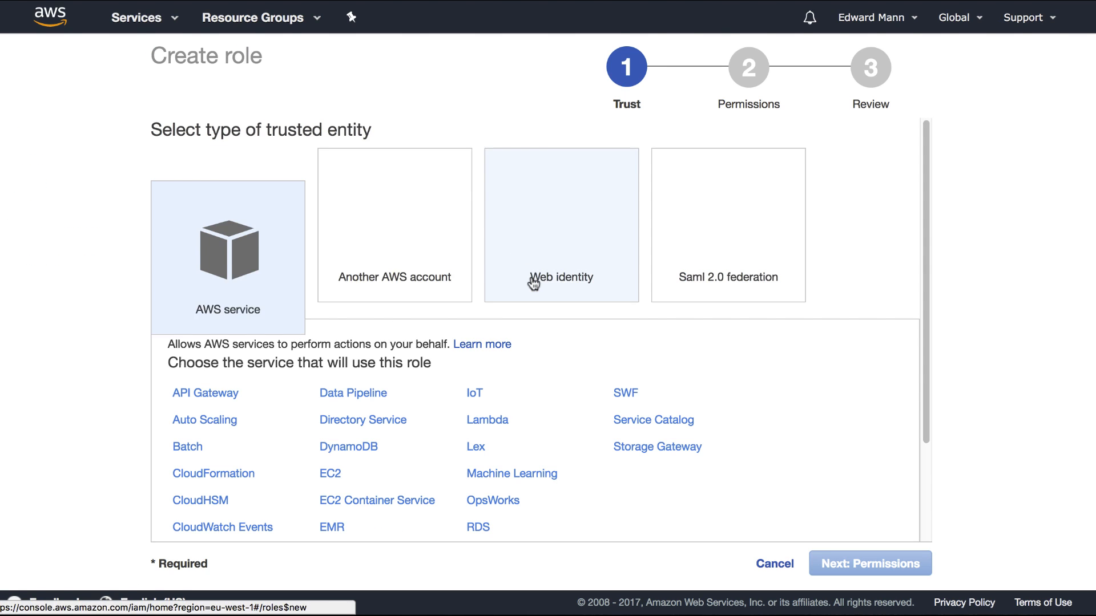
- Make Lambda the trusted service and attach the StartStopEC2Instances policy
{"action": "left_click", "coordinate": [487, 228]}
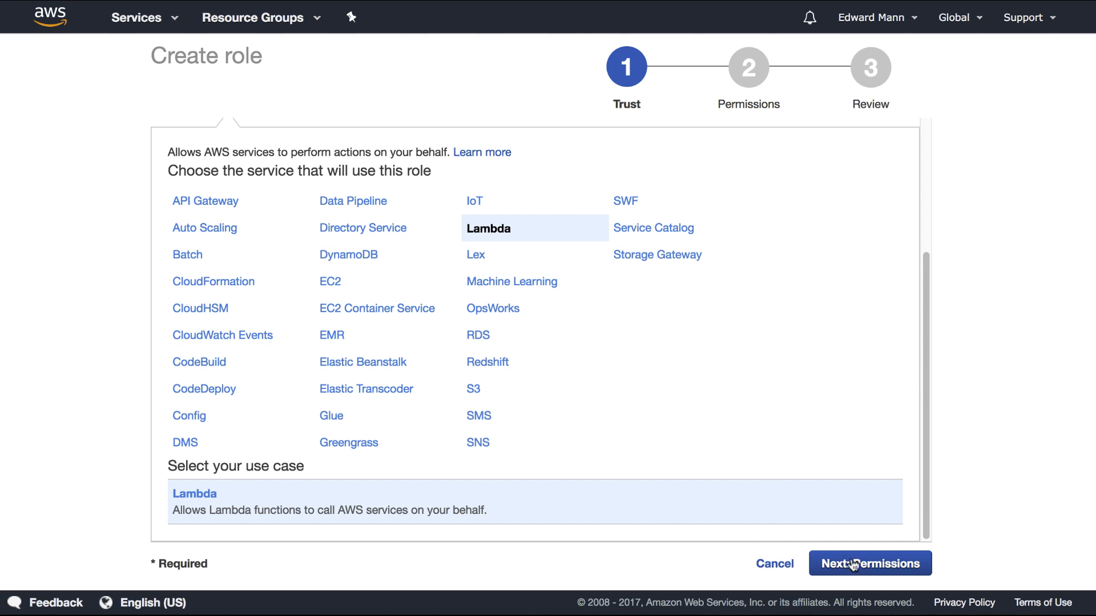
{"action": "left_click", "coordinate": [869, 563]}
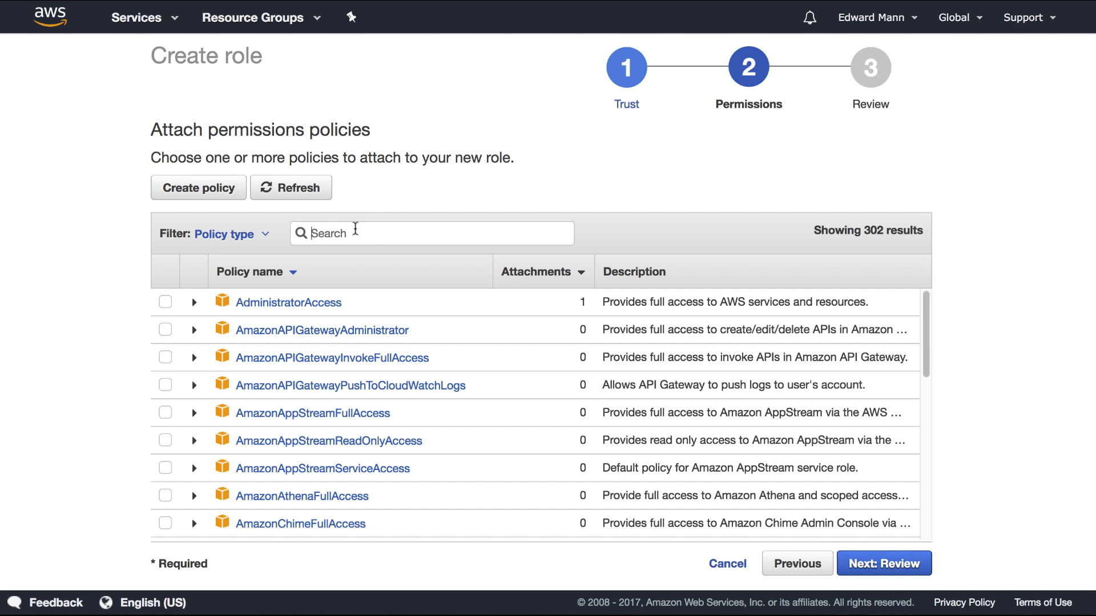
{"action": "type", "text": "Start"}
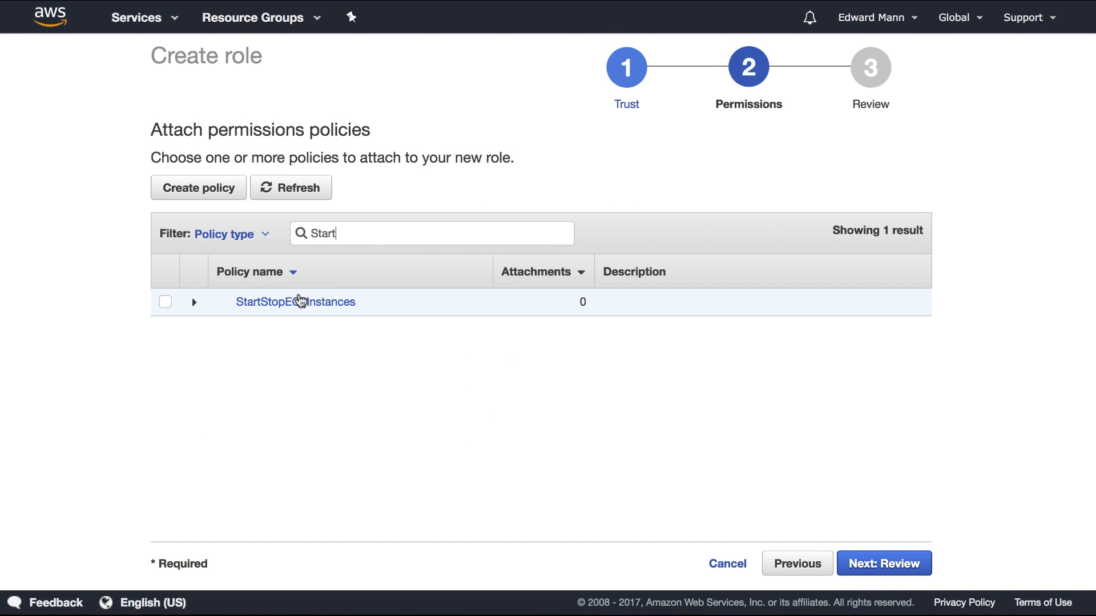
{"action": "left_click", "coordinate": [164, 301]}
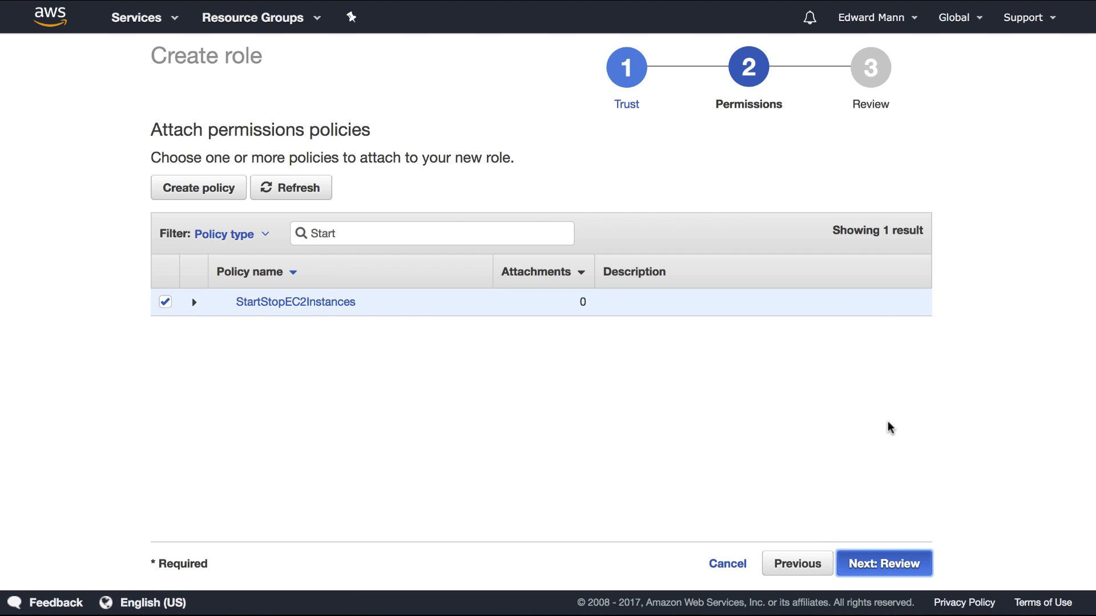
- Name the role StartStopEC2Instances and create it
{"action": "left_click", "coordinate": [883, 563]}
{"action": "type", "text": "StartStopEC"}
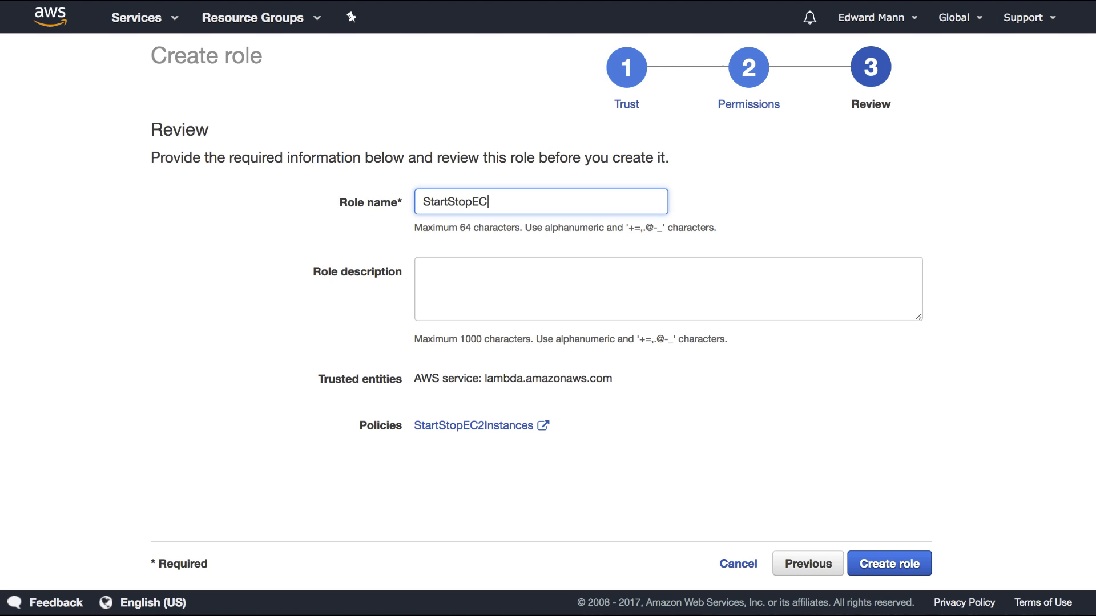
{"action": "type", "text": "2Instan"}
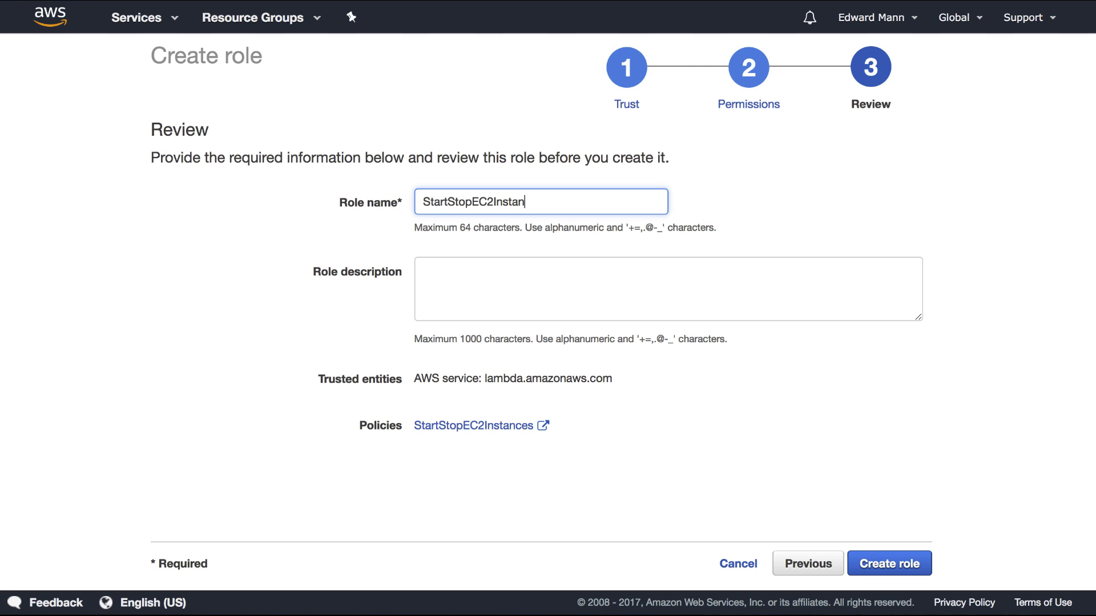
{"action": "left_click", "coordinate": [888, 563]}
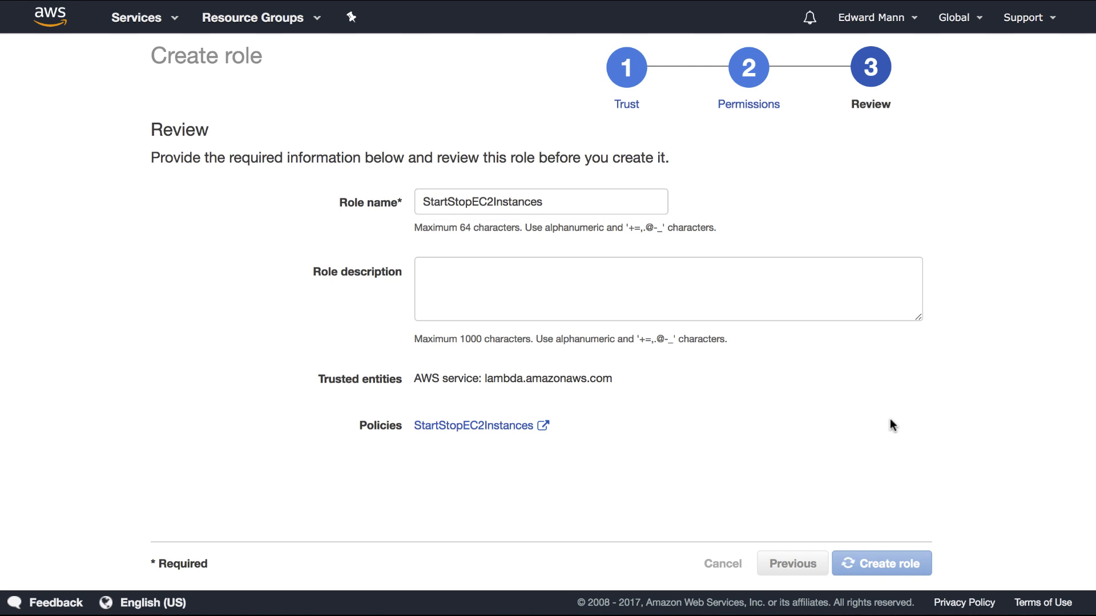
{"action": "left_click", "coordinate": [881, 563]}
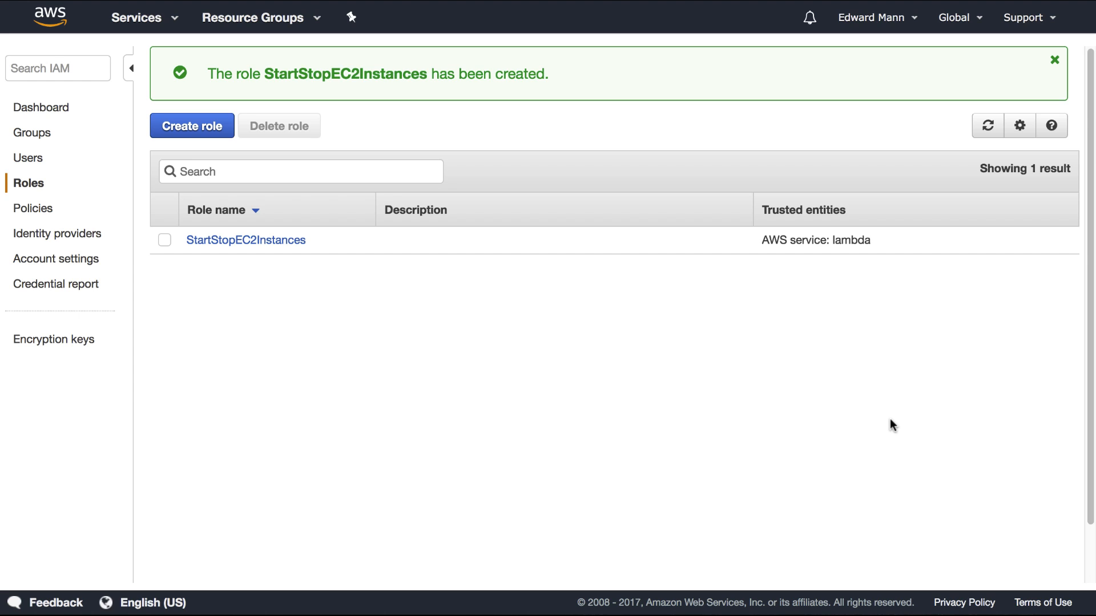
{"action": "mouse_move", "coordinate": [822, 428]}
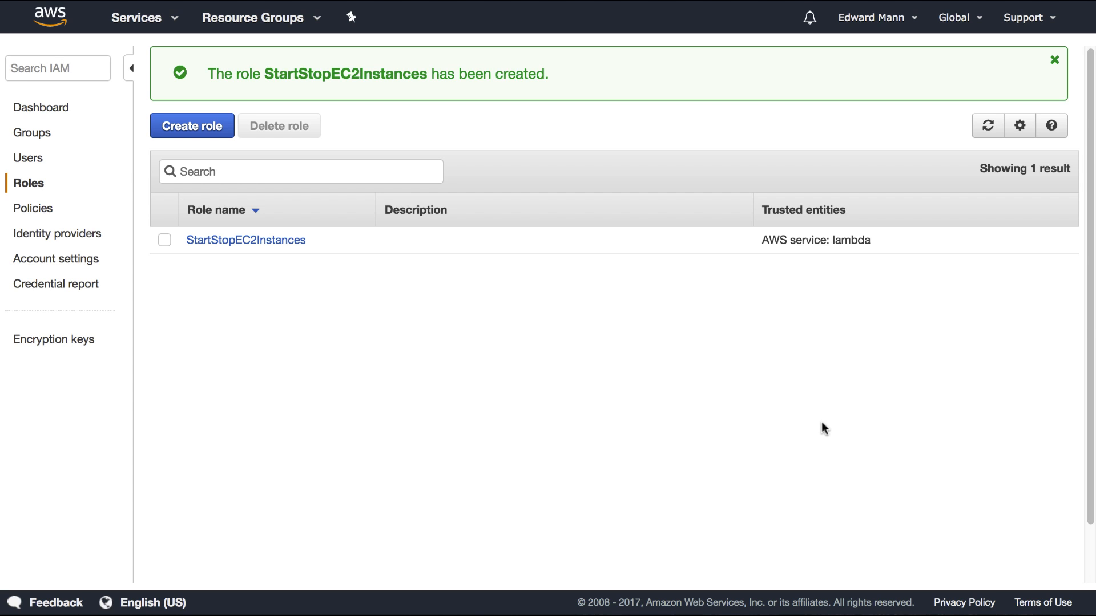
{"action": "mouse_move", "coordinate": [789, 432]}
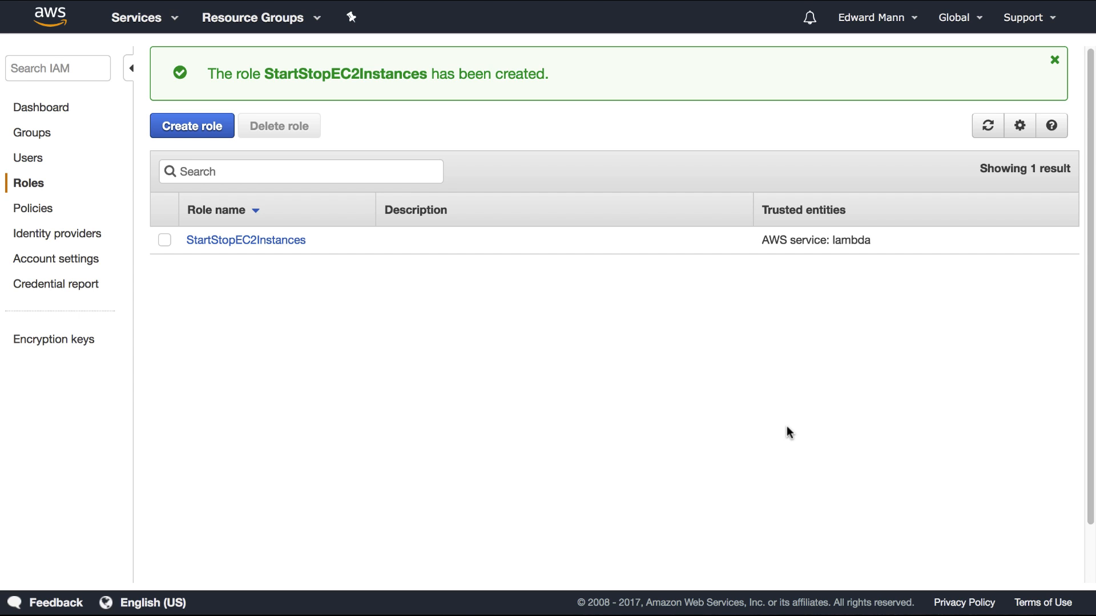
{"action": "mouse_move", "coordinate": [196, 49]}
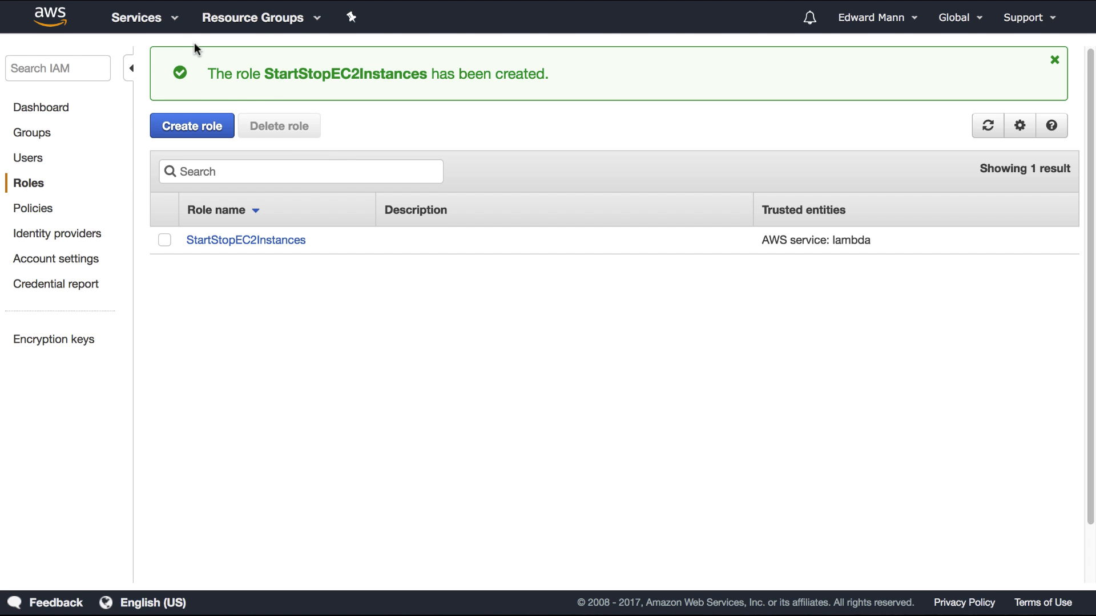
- Go to EC2 Instances and select the Development instance's ID for copying
{"action": "left_click", "coordinate": [137, 17]}
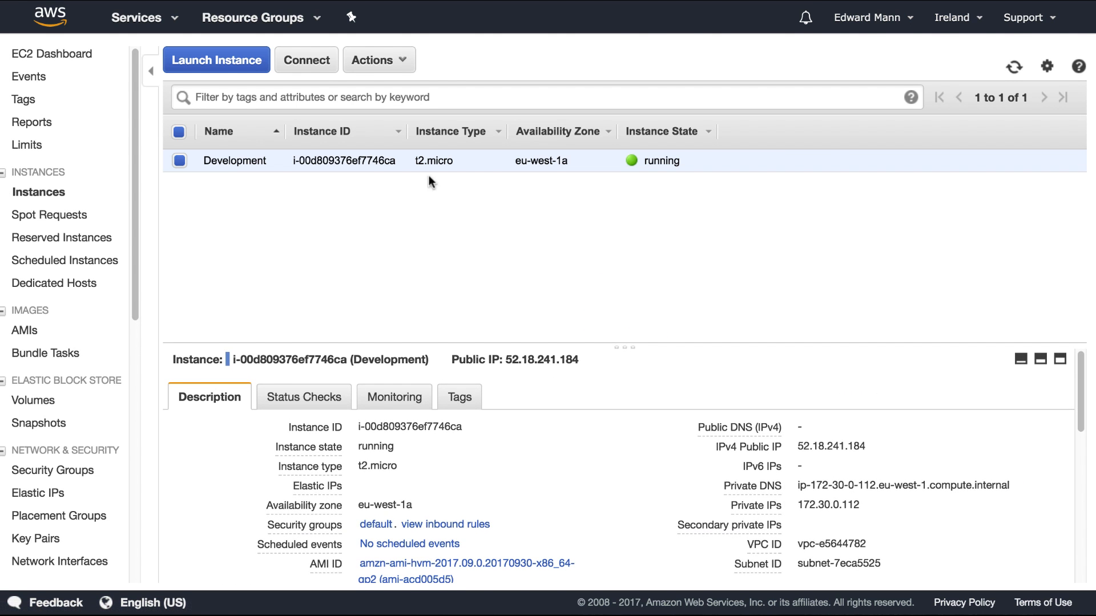
{"action": "mouse_move", "coordinate": [437, 250]}
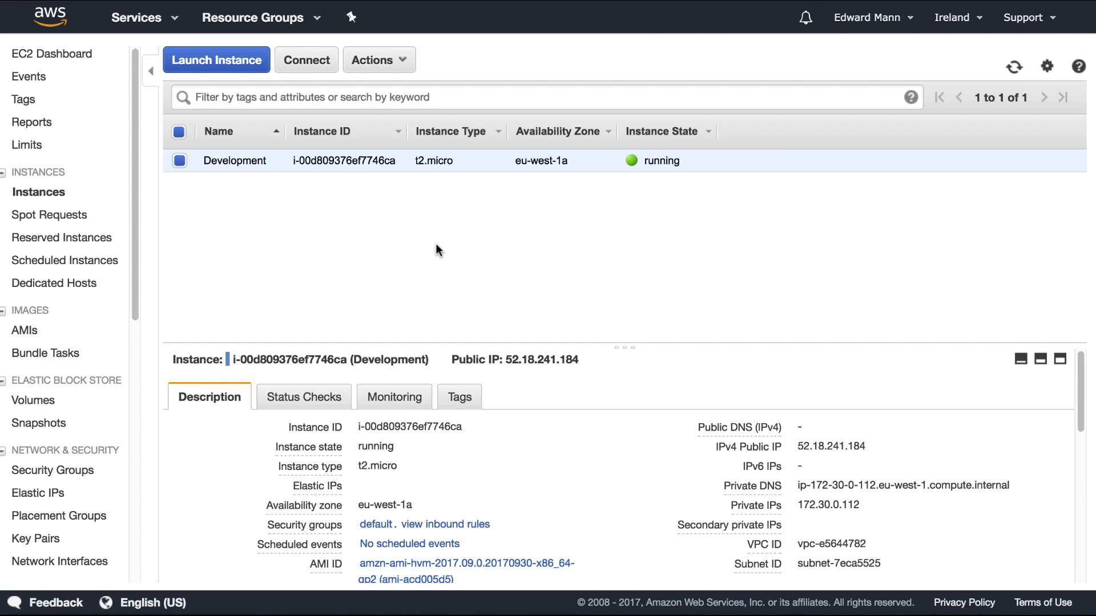
{"action": "double_click", "coordinate": [343, 160]}
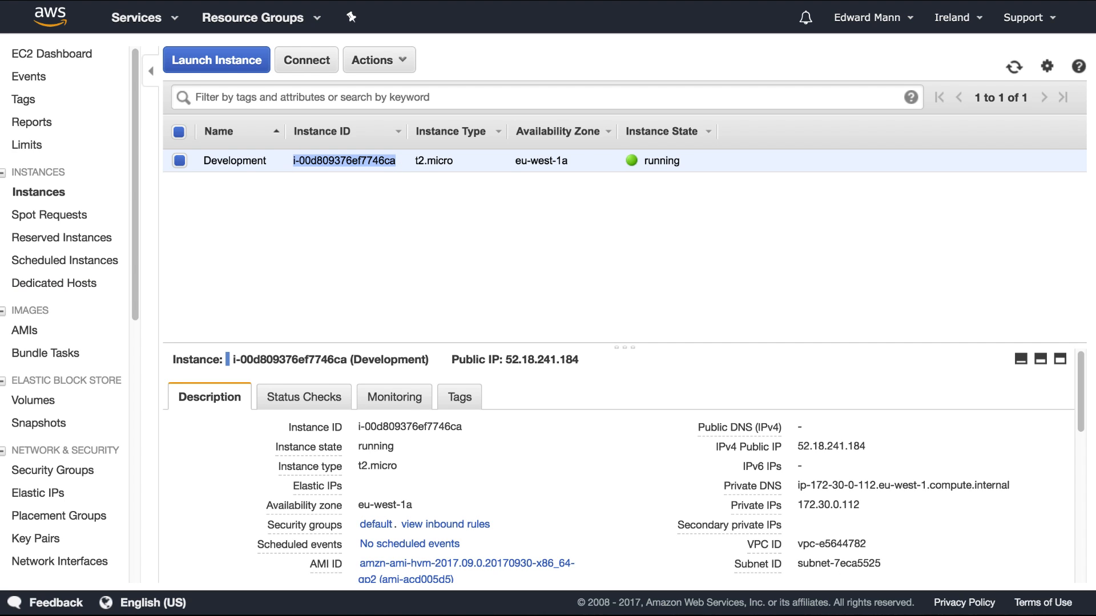
{"action": "mouse_move", "coordinate": [363, 274]}
{"action": "type", "text": "Lam"}
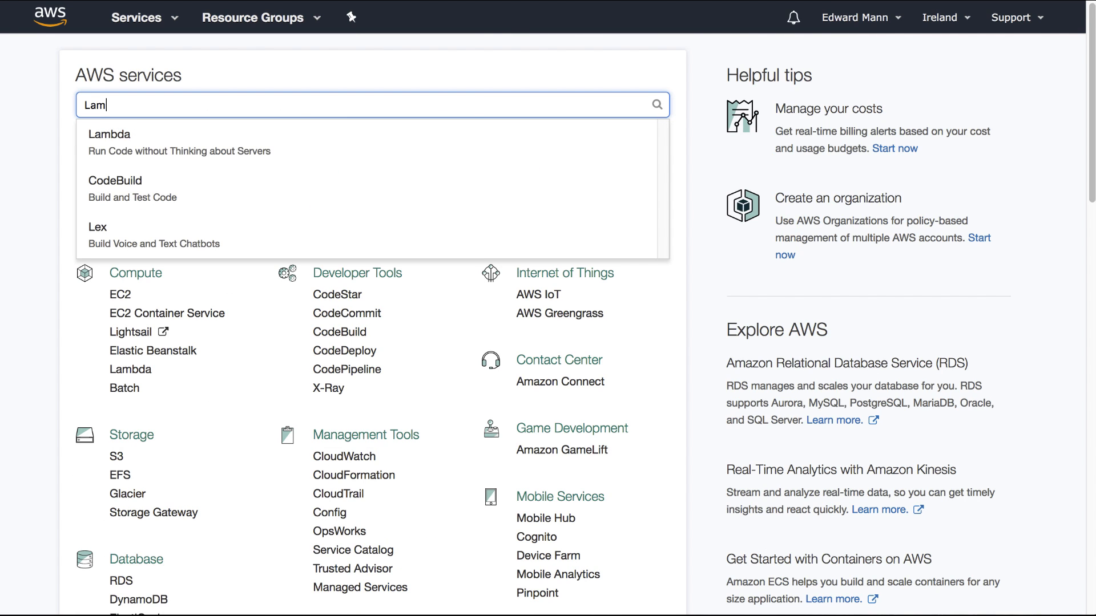
- Author function StopEC2Instance from scratch with existing role StartStopEC2Instances and create it
{"action": "left_click", "coordinate": [110, 134]}
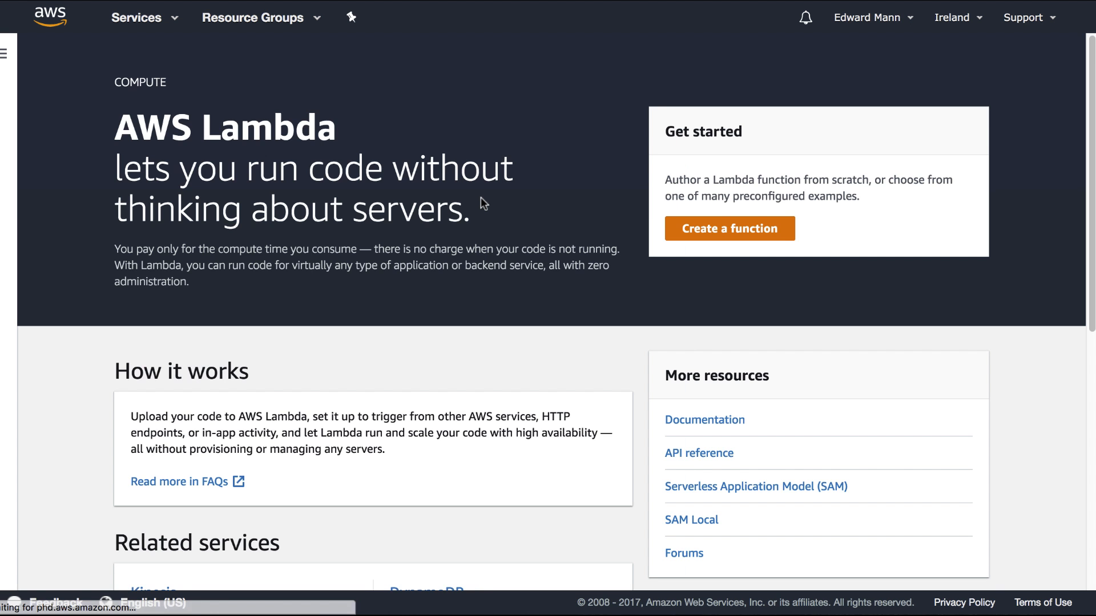
{"action": "left_click", "coordinate": [728, 228]}
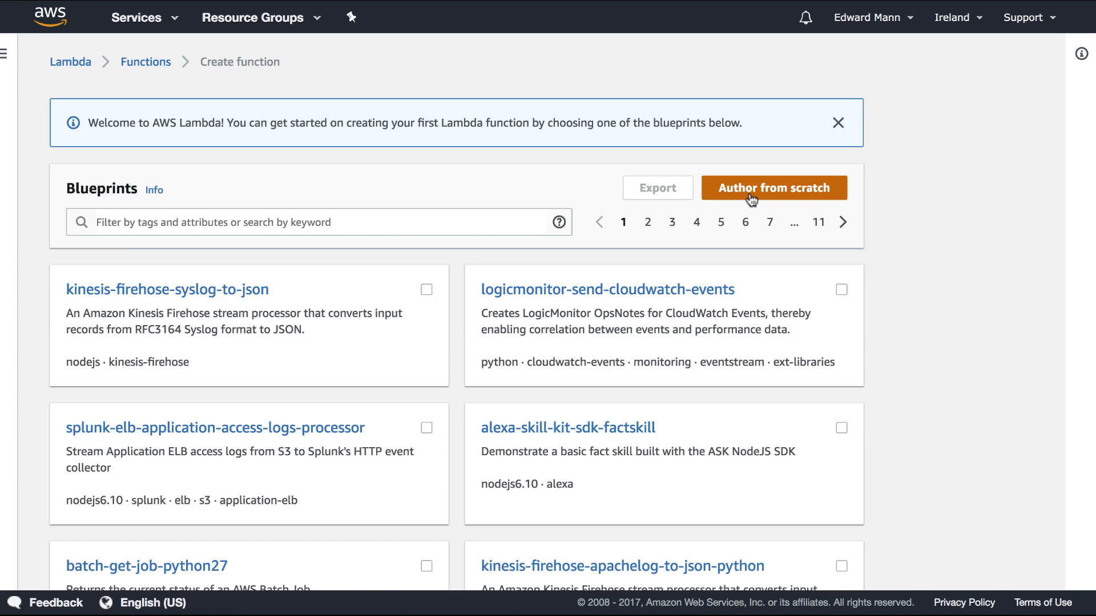
{"action": "left_click", "coordinate": [773, 188]}
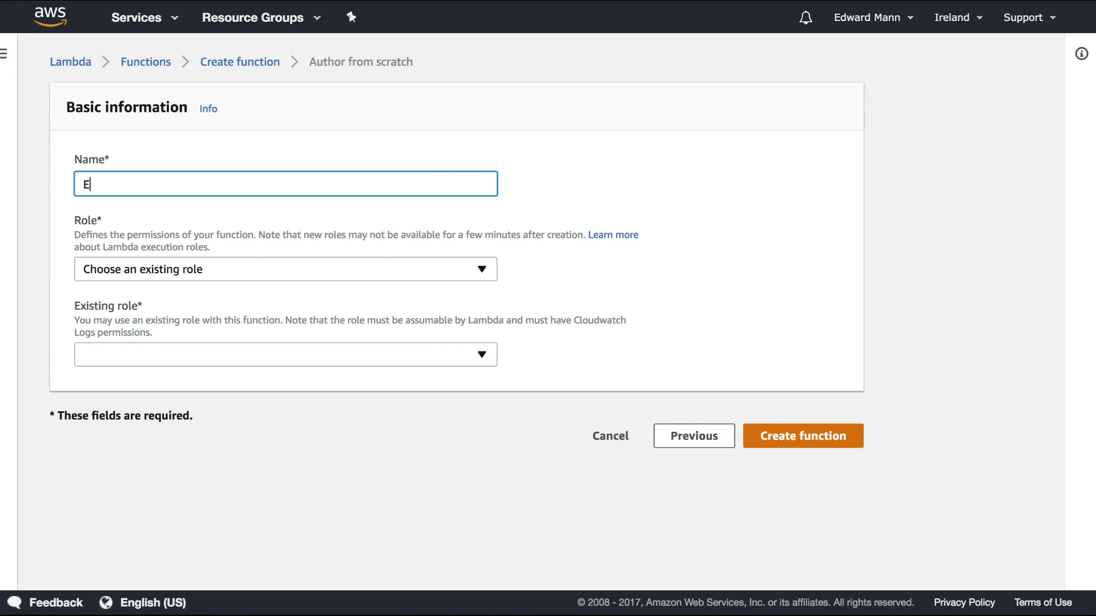
{"action": "type", "text": "StopEC2Instance"}
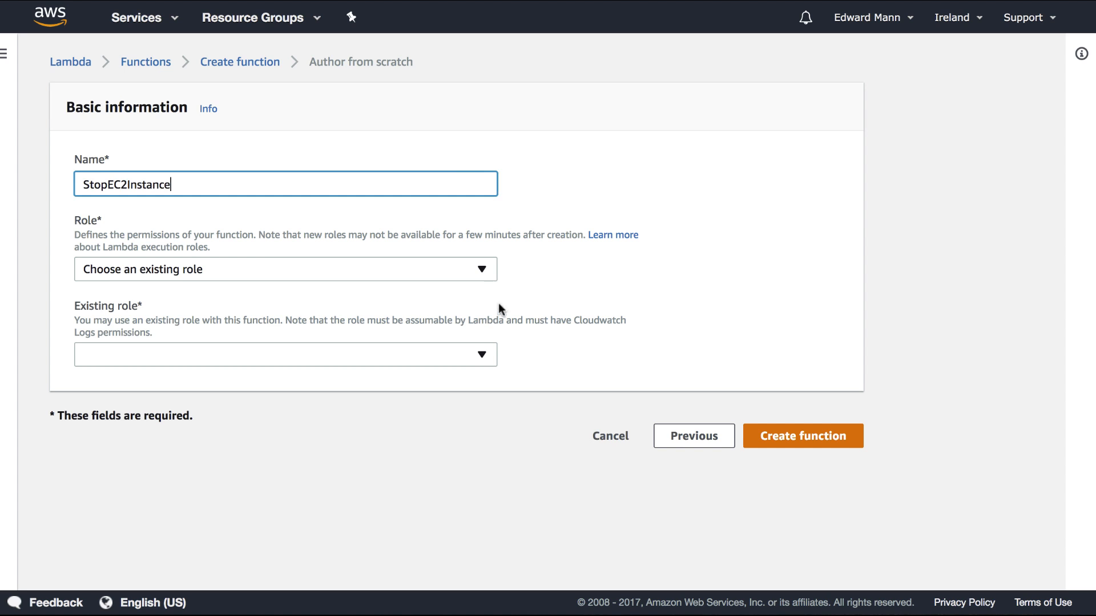
{"action": "left_click", "coordinate": [284, 354]}
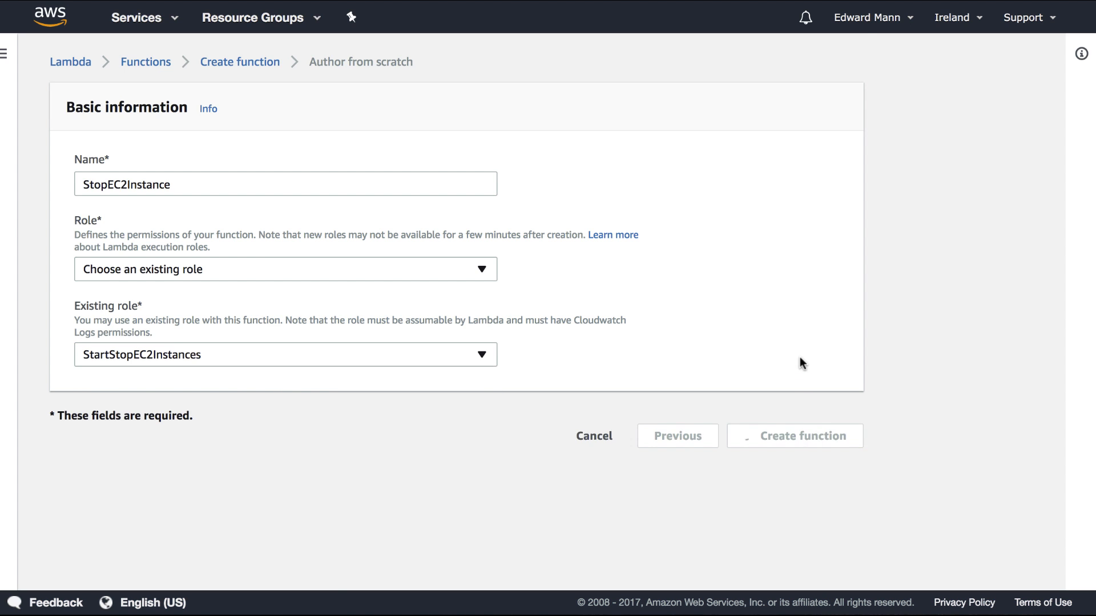
{"action": "left_click", "coordinate": [795, 435]}
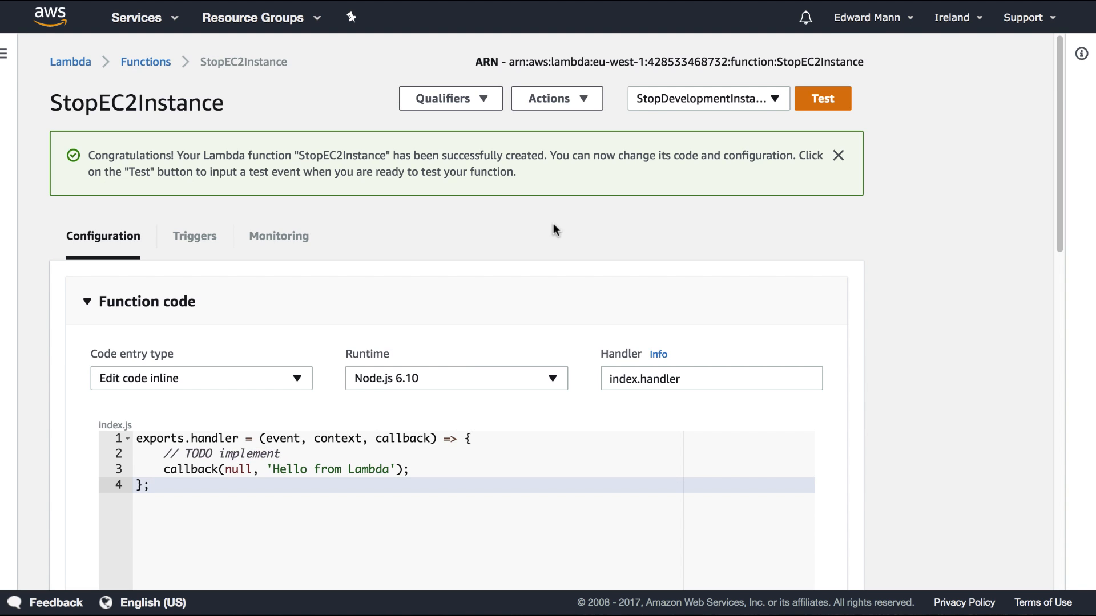
- Write the aws-sdk require, region-aware EC2 client and stopInstances call using event.instanceId
{"action": "scroll", "scroll_direction": "down", "scroll_amount": 3}
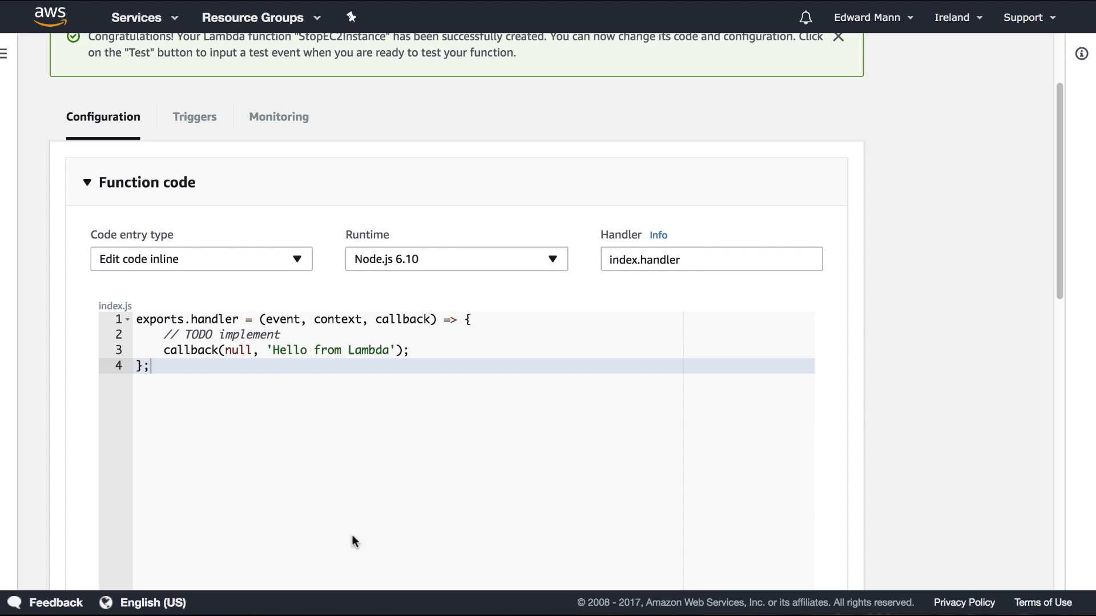
{"action": "type", "text": "const AWS = require('aws-sdk');"}
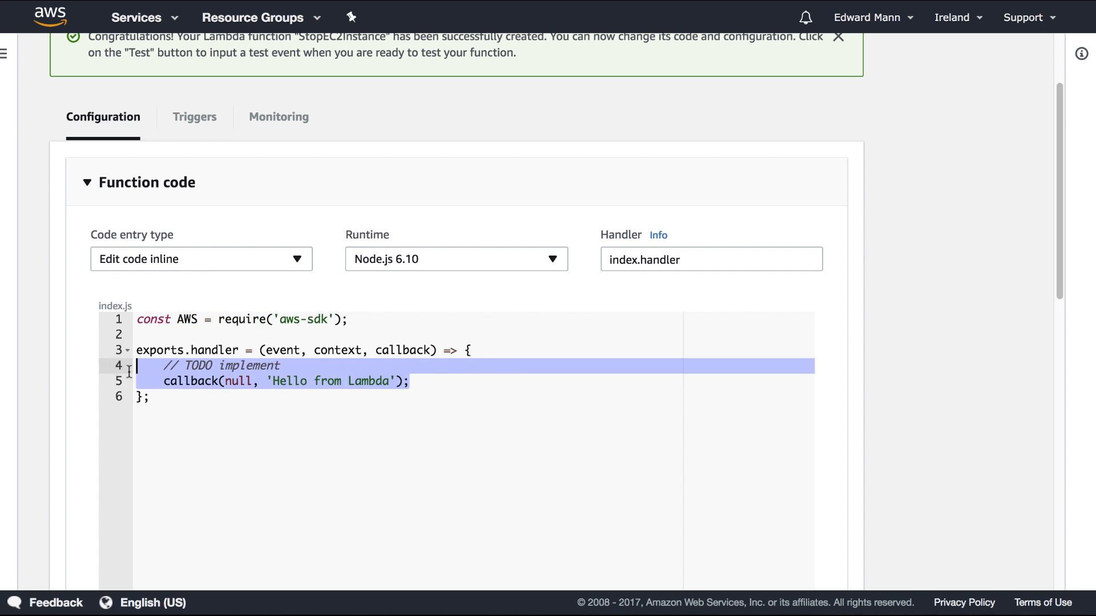
{"action": "type", "text": "const ec2 = new AWS.EC2({ region: event.instanceRegion });"}
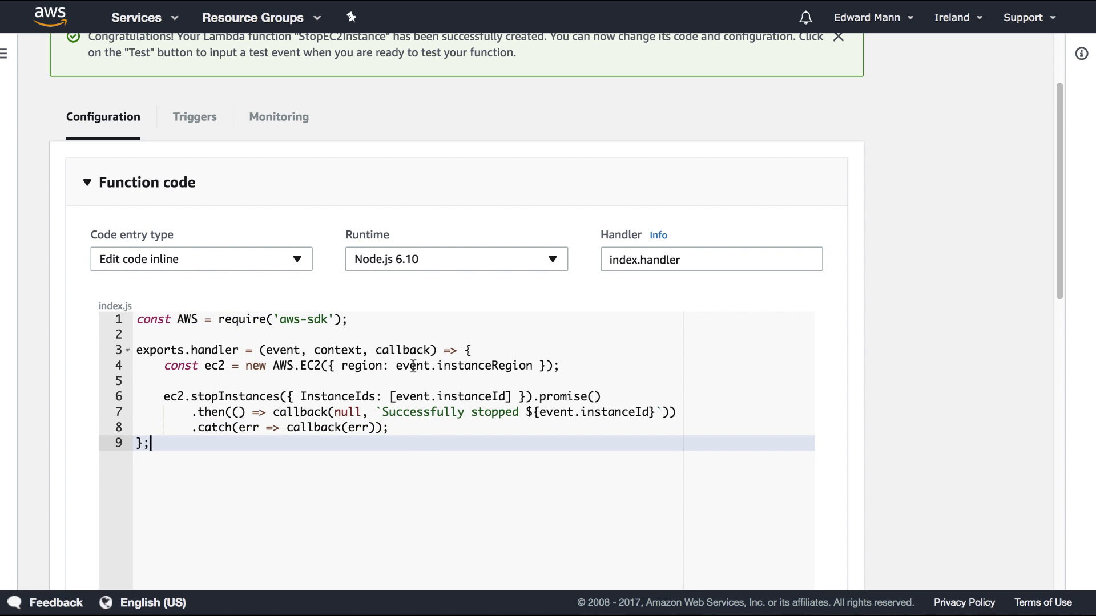
{"action": "double_click", "coordinate": [484, 366]}
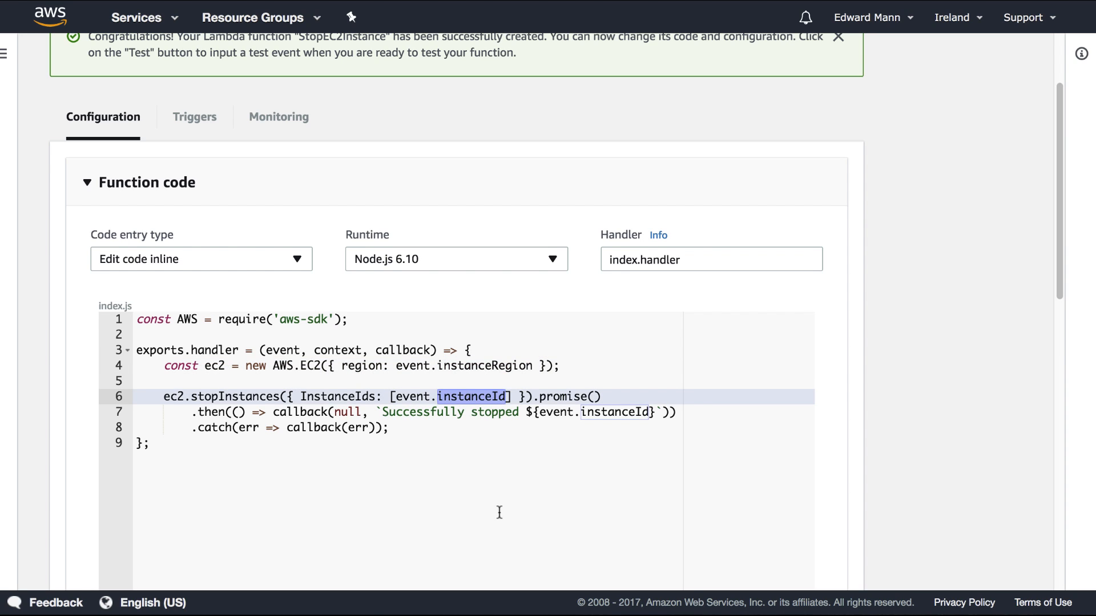
{"action": "mouse_move", "coordinate": [195, 397]}
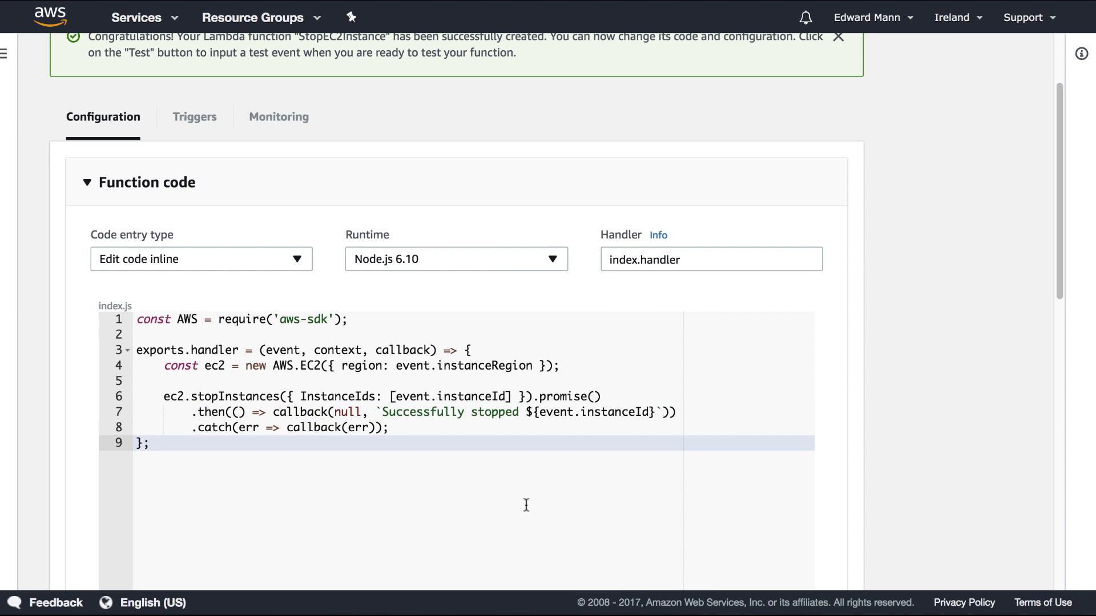
{"action": "mouse_move", "coordinate": [359, 439]}
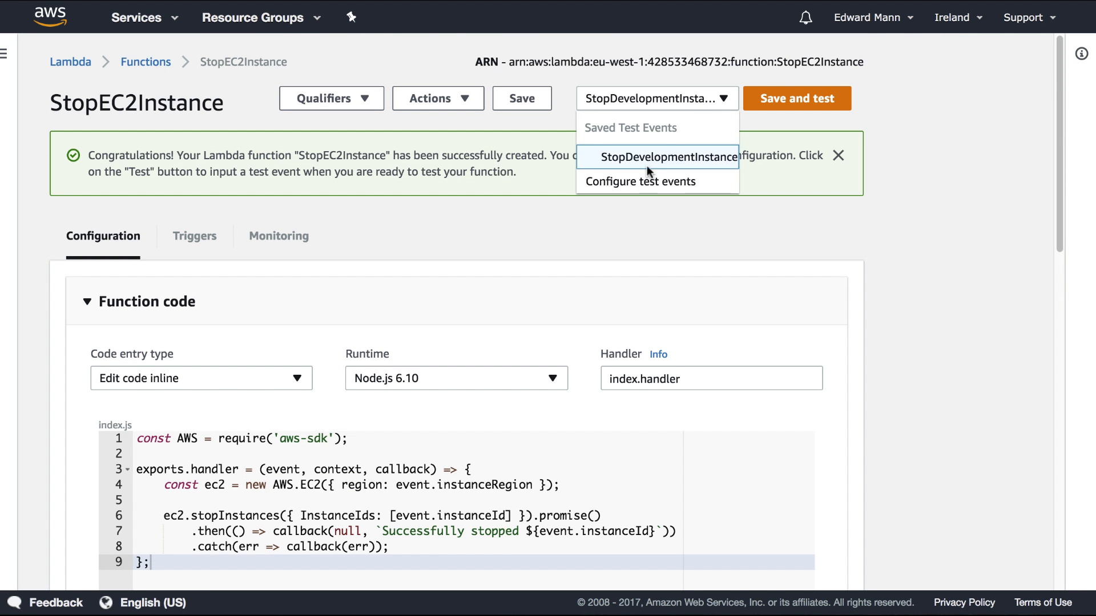
- Check the StopDevelopmentInstance test event JSON, then save and test the function
{"action": "left_click", "coordinate": [636, 181]}
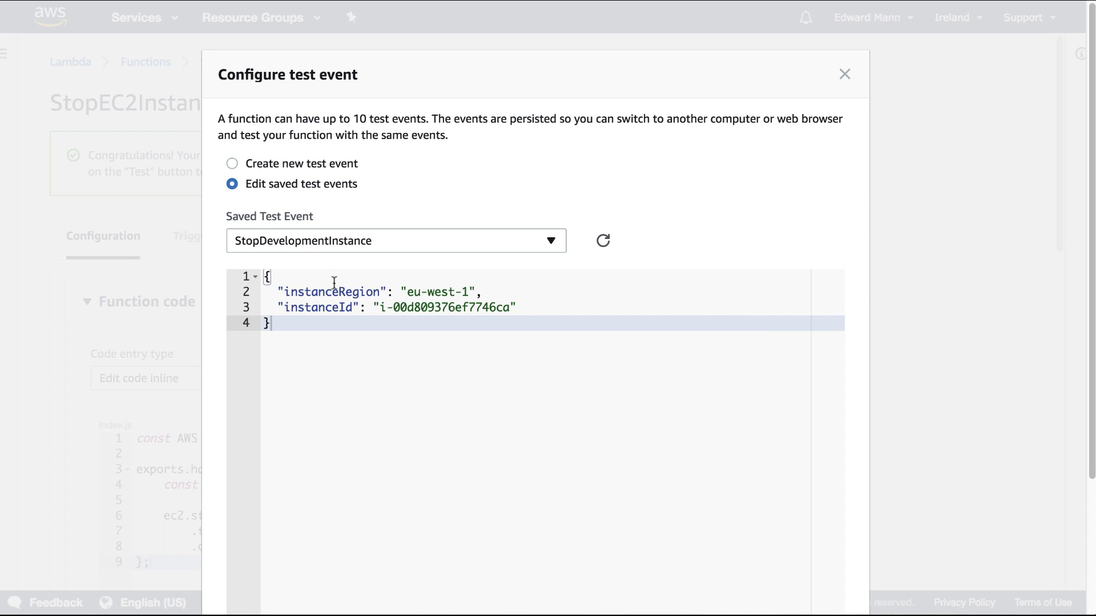
{"action": "mouse_move", "coordinate": [309, 236]}
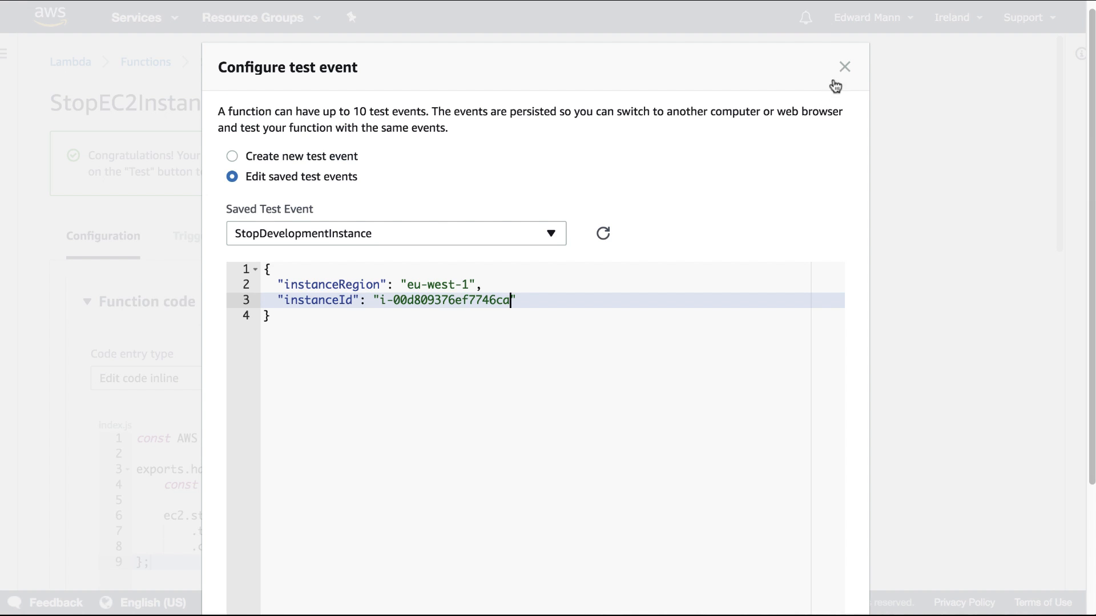
{"action": "left_click", "coordinate": [844, 66]}
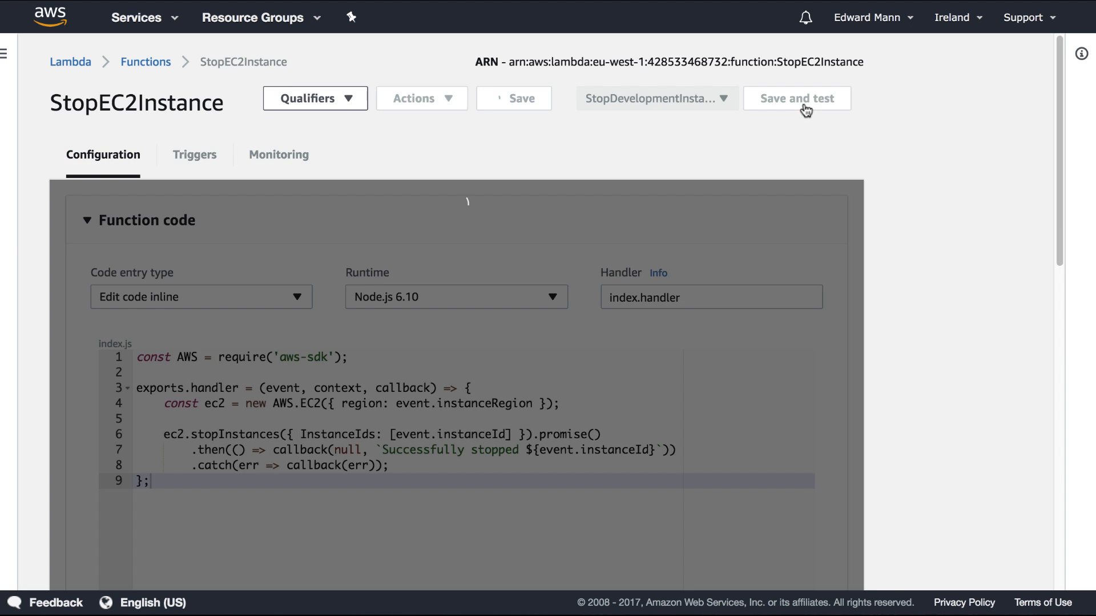
{"action": "left_click", "coordinate": [795, 98]}
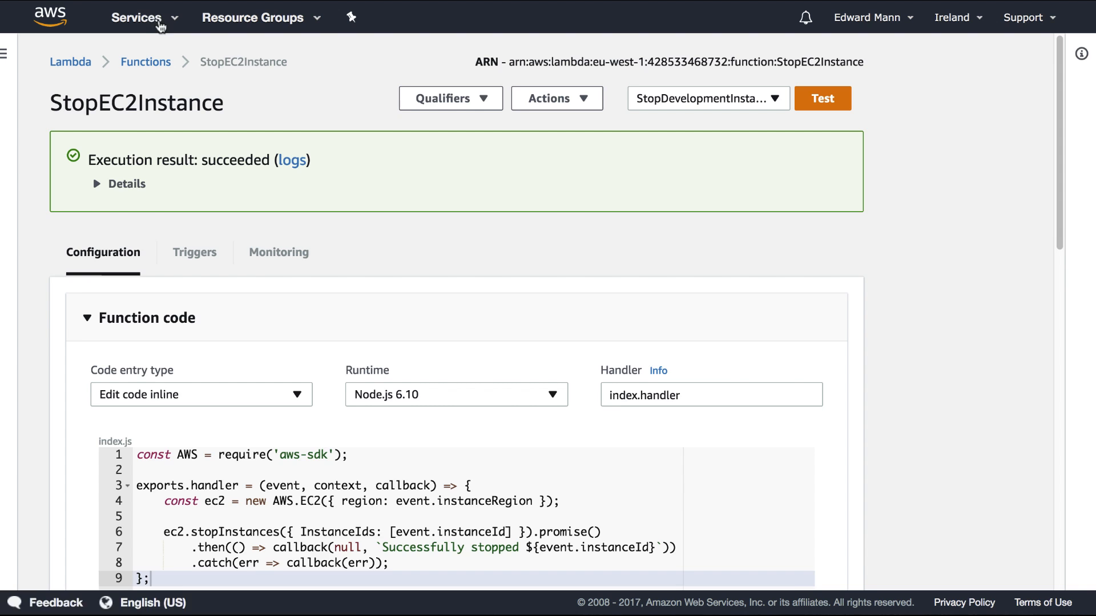
- Expand the execution result details, then navigate to the EC2 service
{"action": "left_click", "coordinate": [97, 184]}
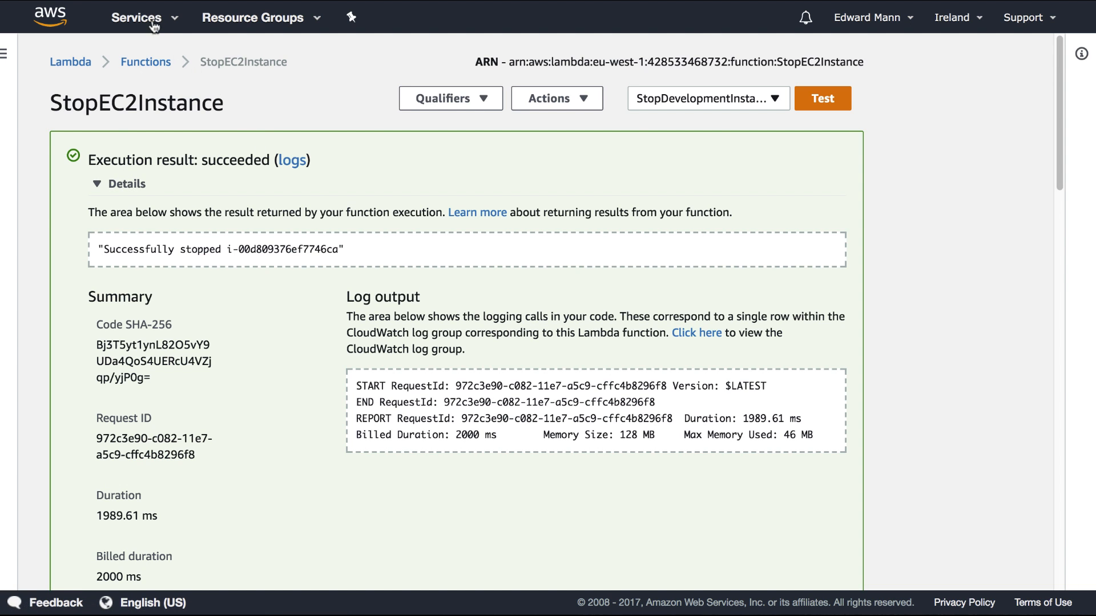
{"action": "left_click", "coordinate": [137, 18]}
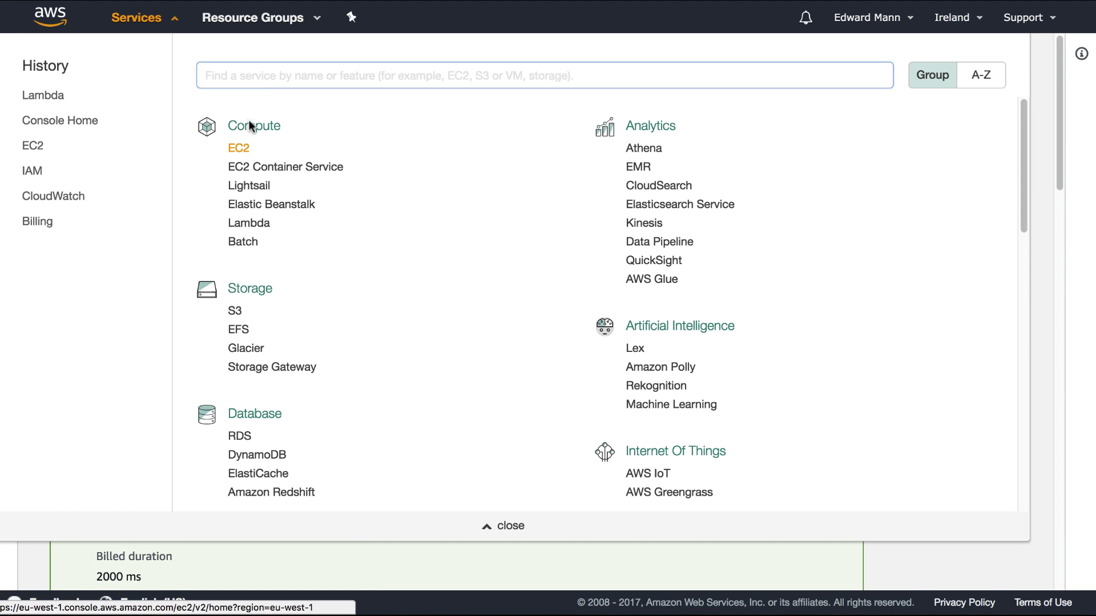
{"action": "left_click", "coordinate": [239, 147]}
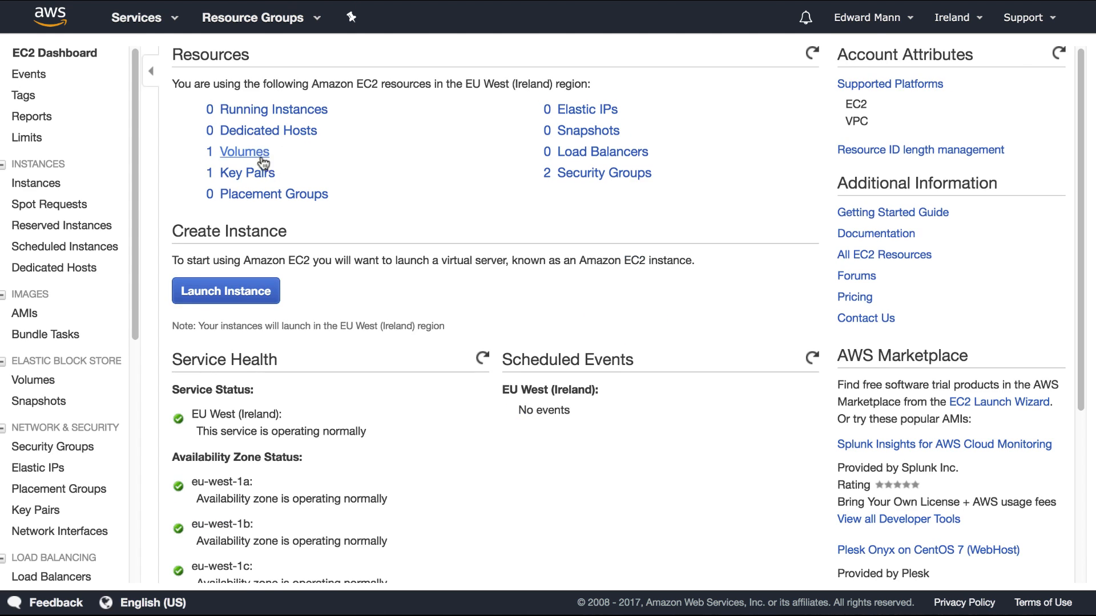
- View the EC2 Instances list to check the Development instance's state
{"action": "left_click", "coordinate": [39, 183]}
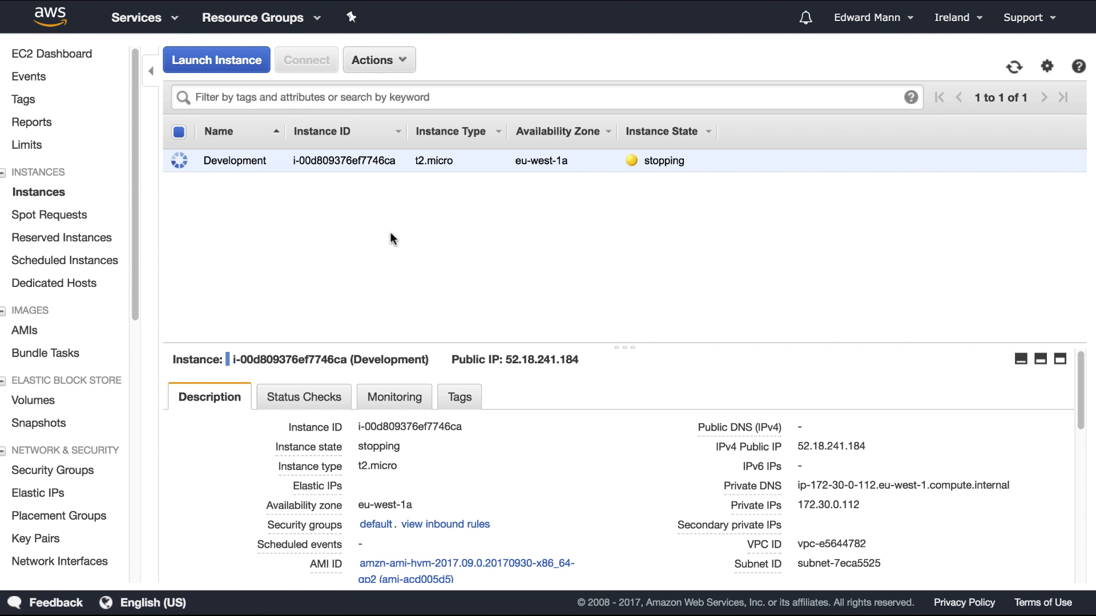
{"action": "mouse_move", "coordinate": [870, 251]}
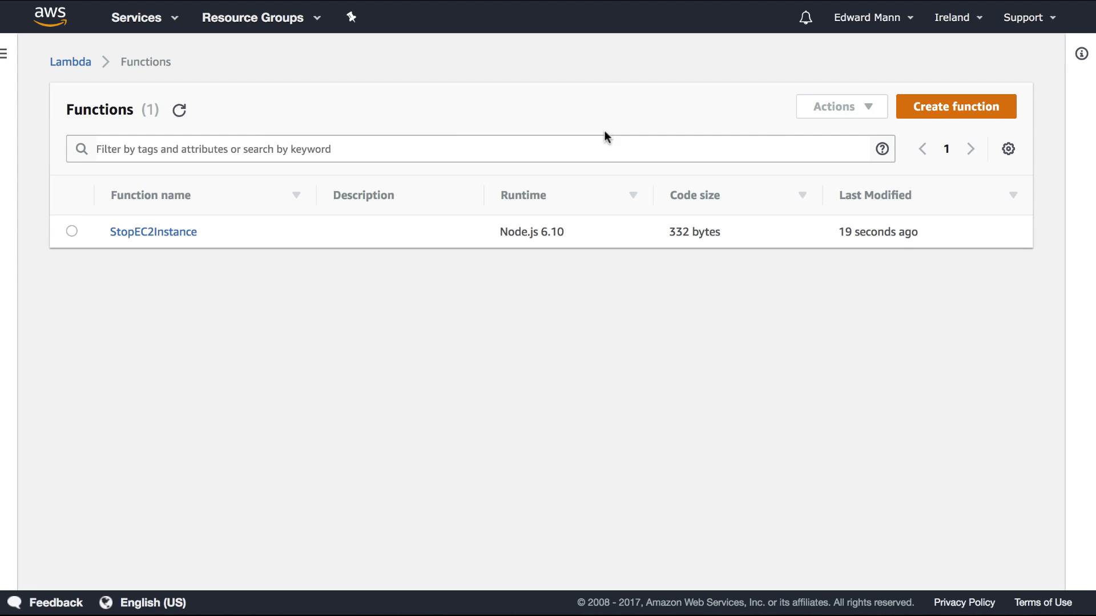
- Create Lambda function StartEC2Instance from scratch using the existing StartStopEC2Instances role
{"action": "left_click", "coordinate": [954, 107]}
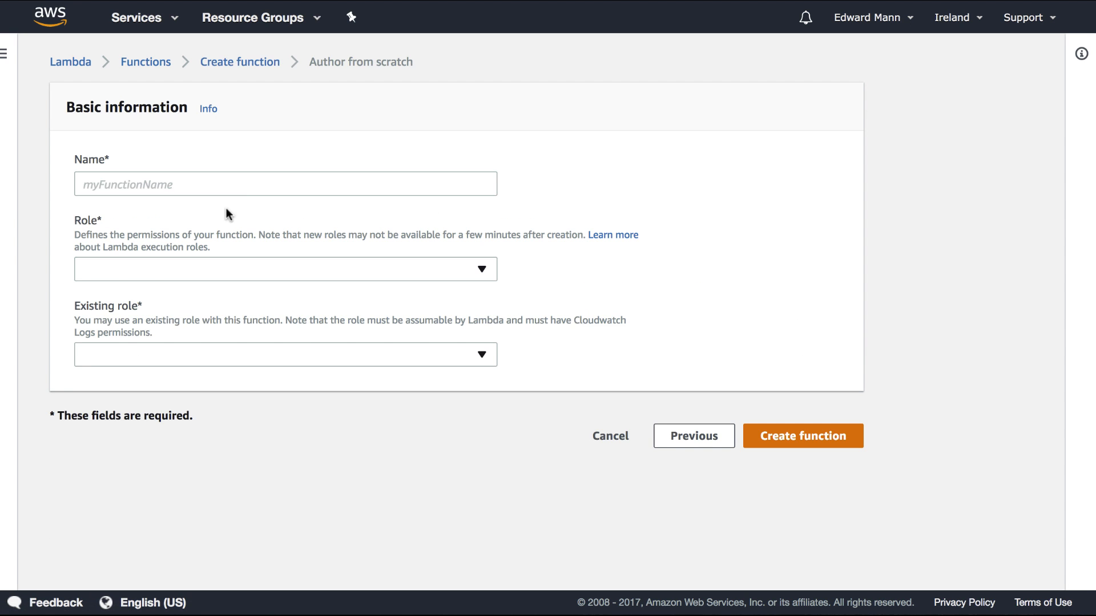
{"action": "type", "text": "StartEC3"}
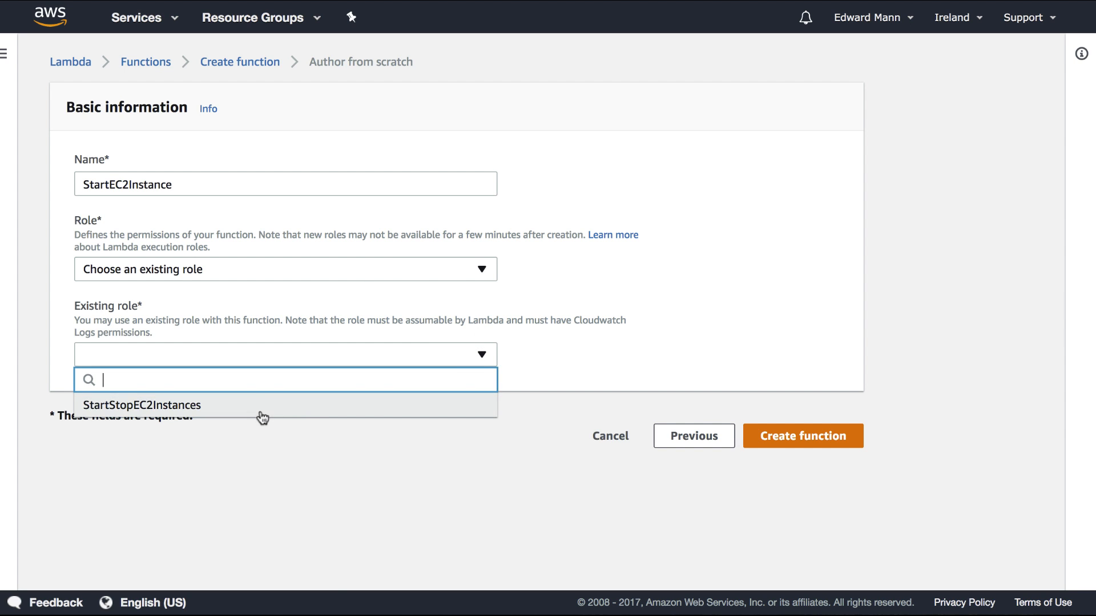
{"action": "left_click", "coordinate": [803, 435]}
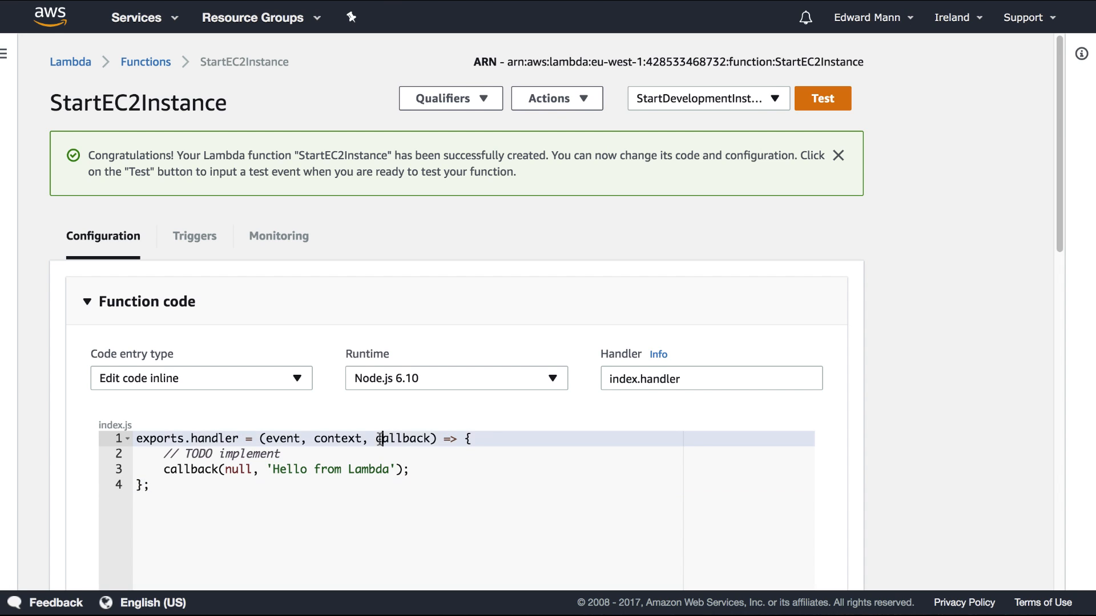
- Enter the aws-sdk start-instance code and save the StartDevelopmentInstance test event with instanceRegion and instanceId
{"action": "type", "text": "const AWS = require('aws-sdk');"}
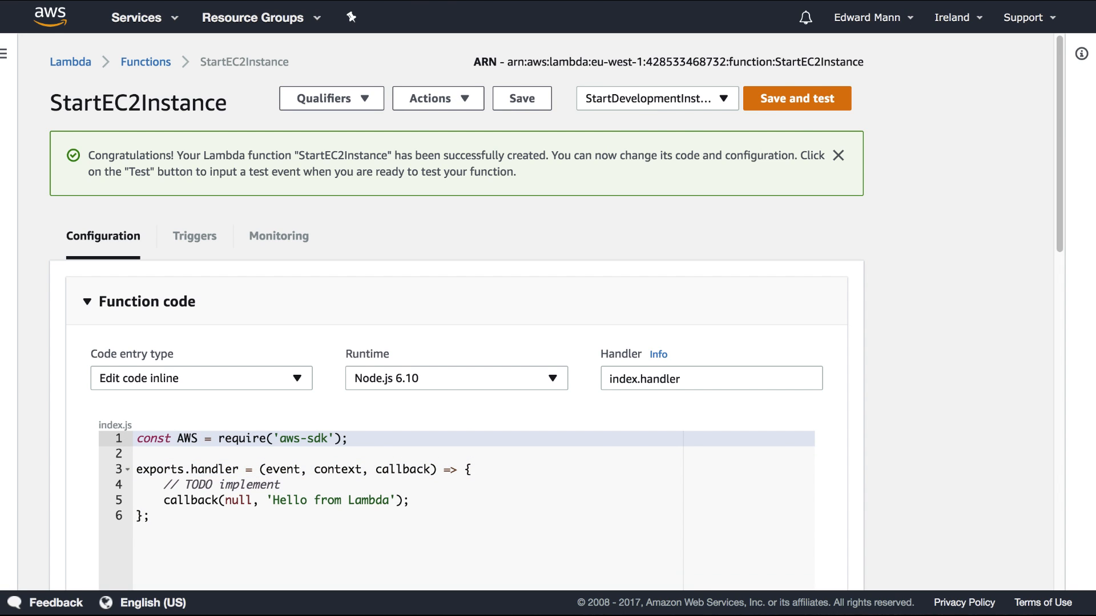
{"action": "left_click", "coordinate": [347, 438]}
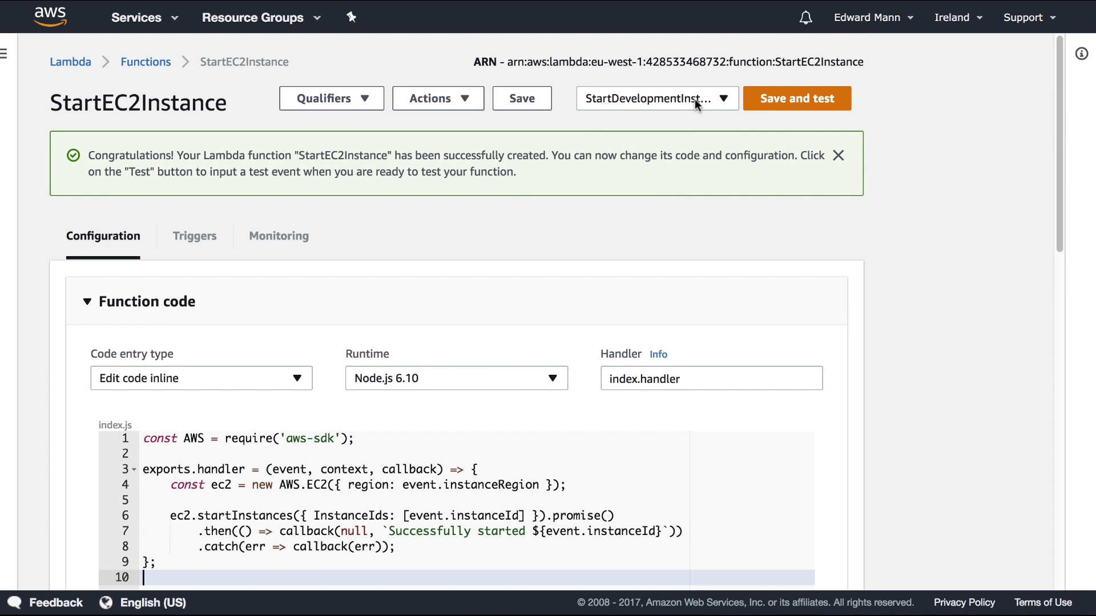
{"action": "left_click", "coordinate": [657, 98]}
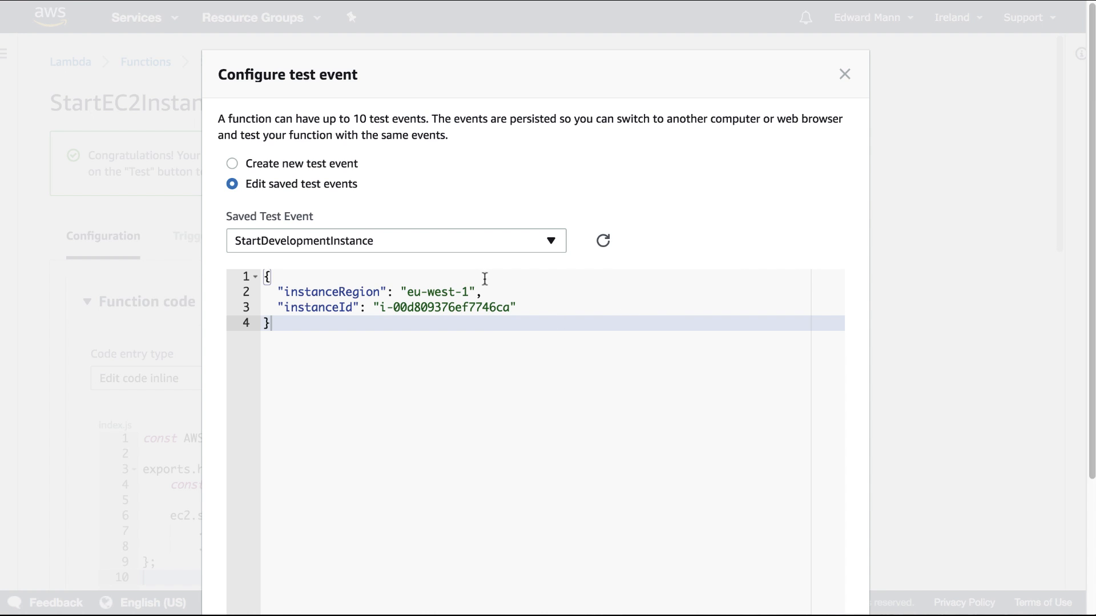
{"action": "left_click", "coordinate": [844, 74]}
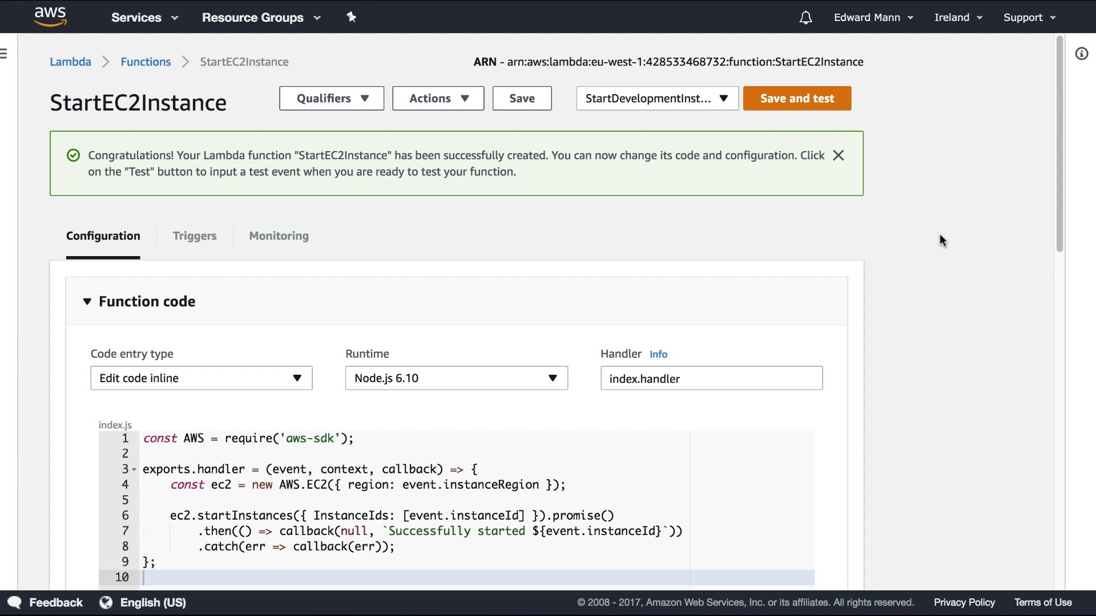
- Run StartEC2Instance so the Development instance goes pending, then go to the CloudWatch service
{"action": "left_click", "coordinate": [796, 98]}
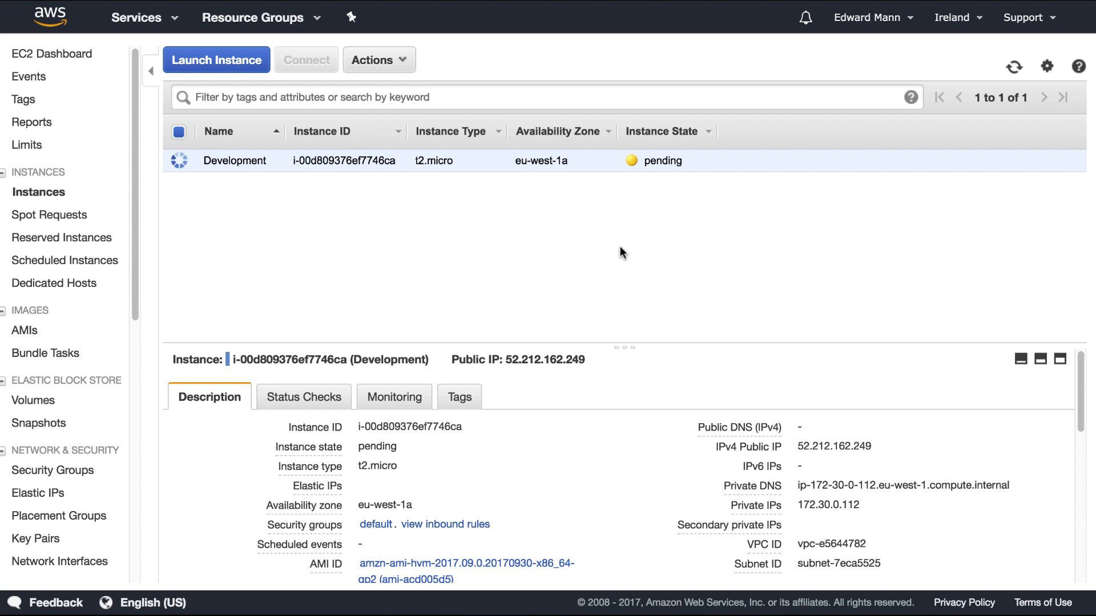
{"action": "mouse_move", "coordinate": [595, 235]}
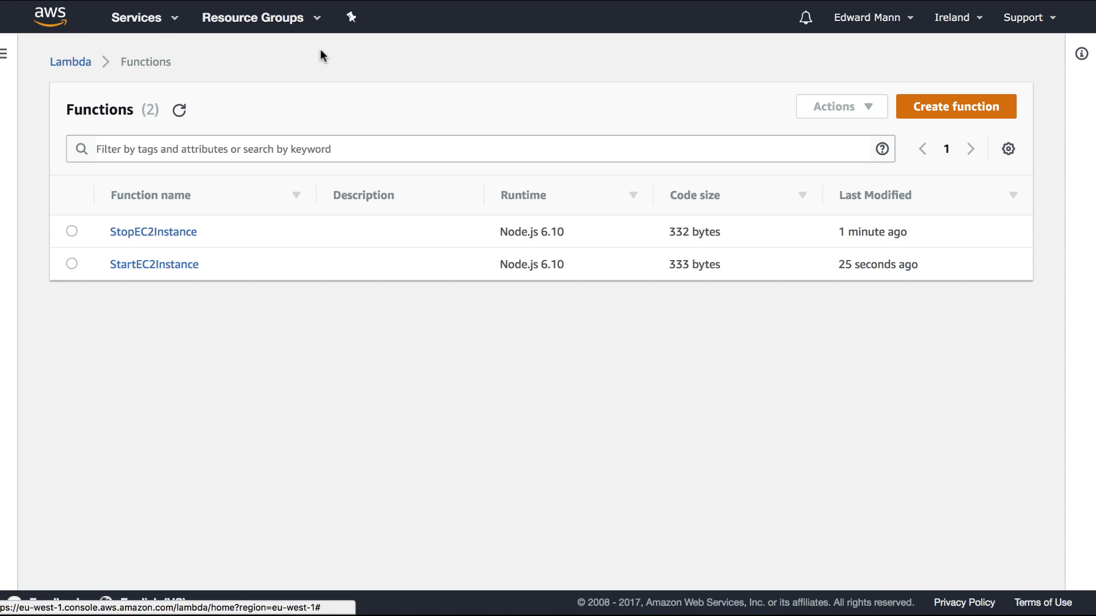
{"action": "left_click", "coordinate": [136, 17]}
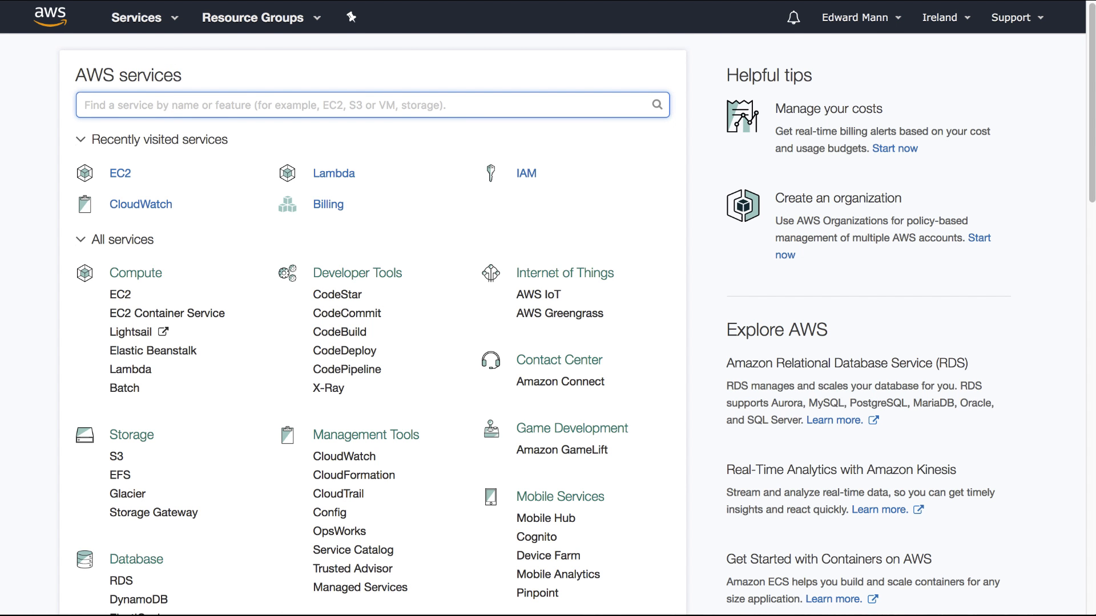
{"action": "type", "text": "Cloudwa"}
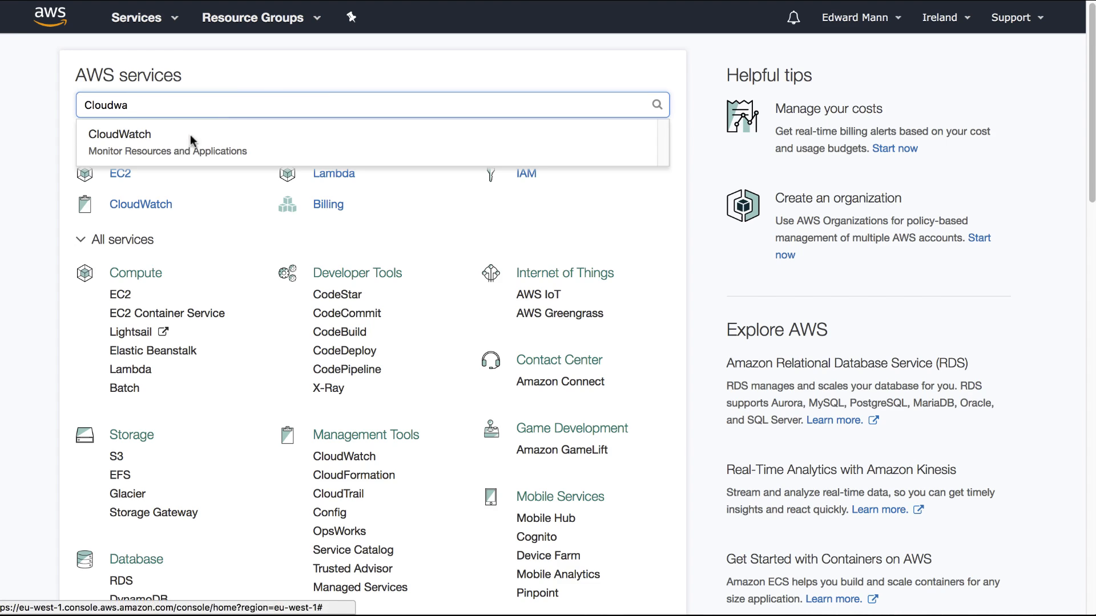
{"action": "left_click", "coordinate": [120, 135]}
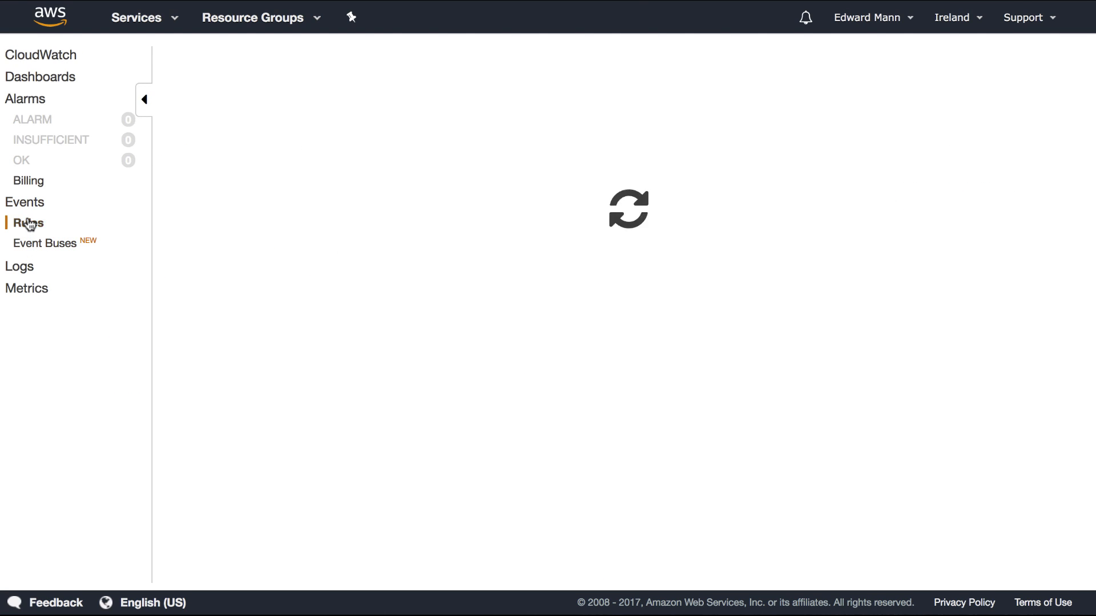
- Start a new event rule on a schedule with cron expression '30 6 * * ? *'
{"action": "left_click", "coordinate": [28, 222]}
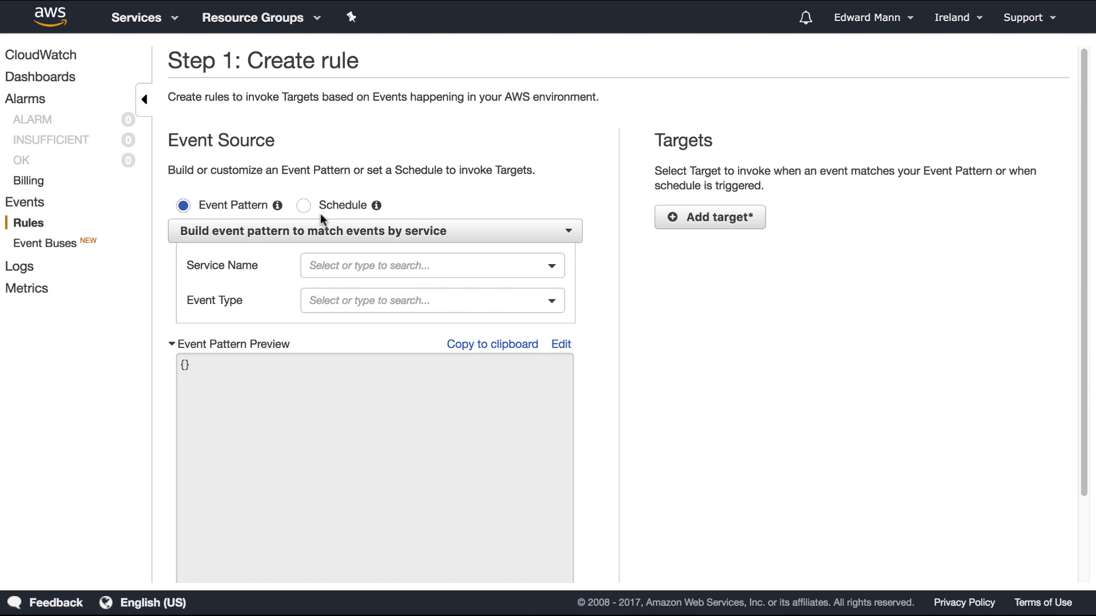
{"action": "left_click", "coordinate": [304, 204]}
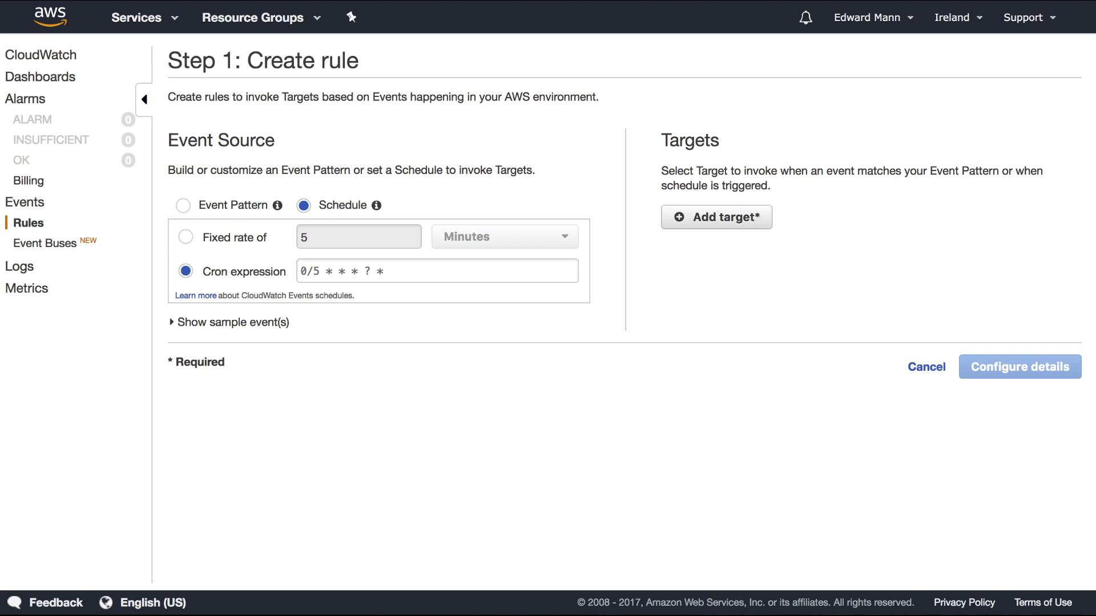
{"action": "type", "text": "30 6 * * ? *"}
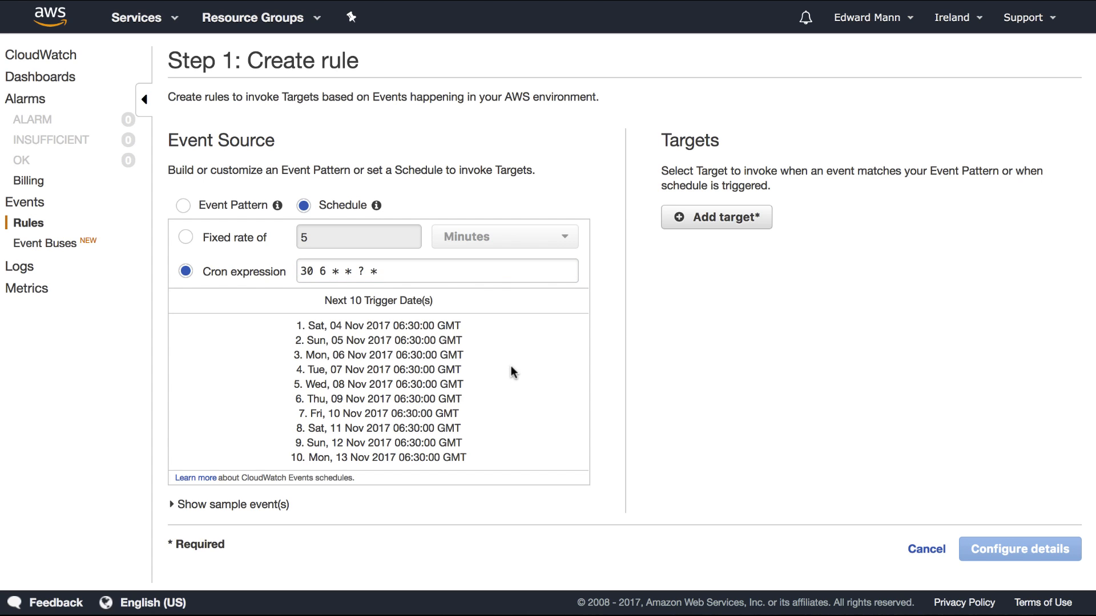
{"action": "mouse_move", "coordinate": [716, 217]}
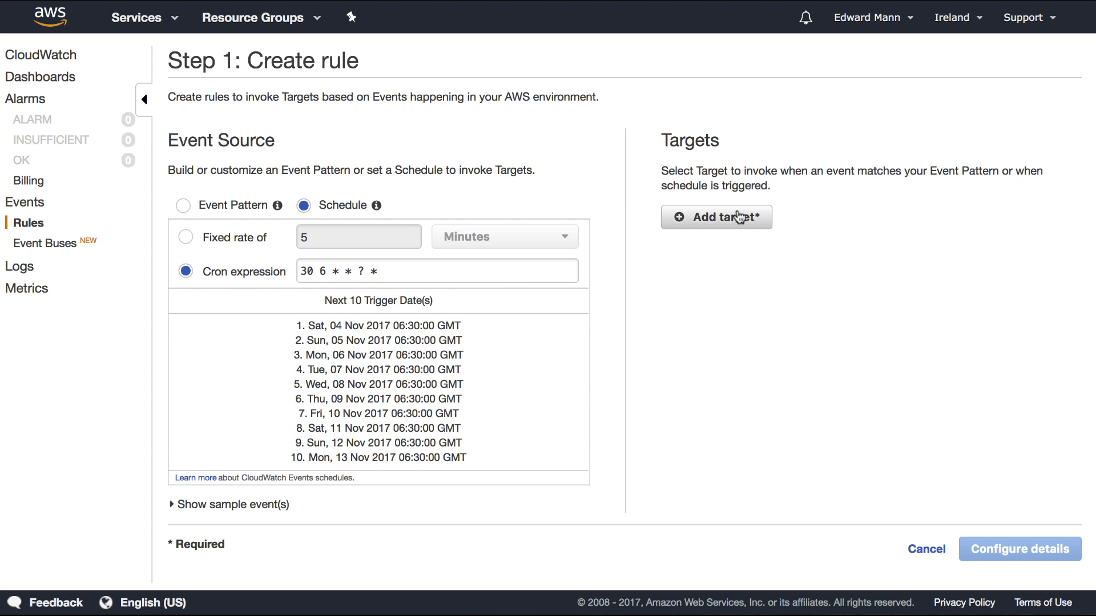
{"action": "mouse_move", "coordinate": [627, 349]}
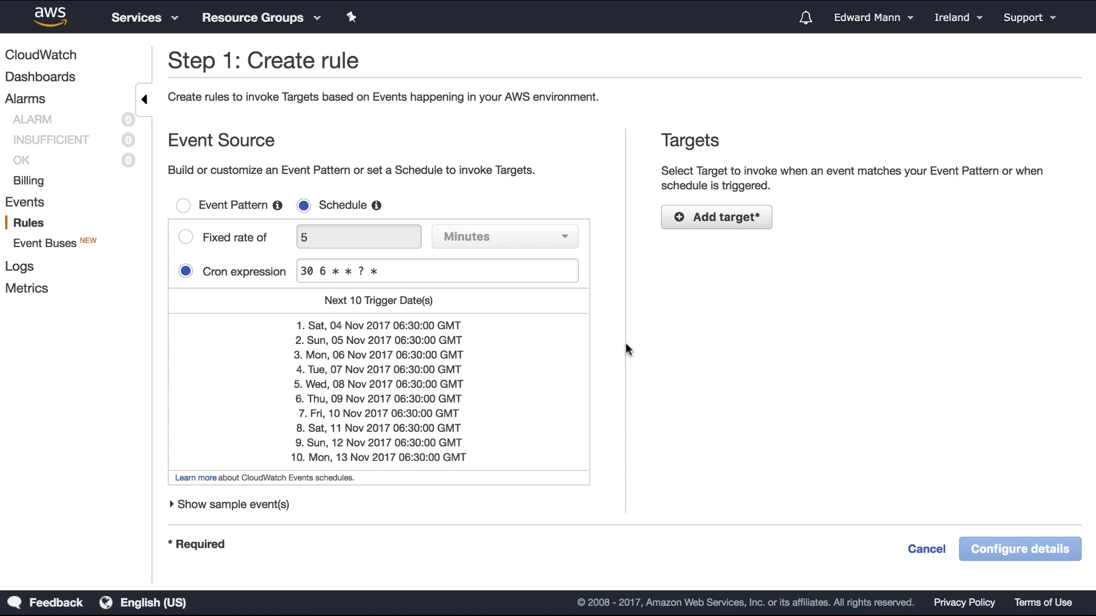
- Target Lambda StartEC2Instance with constant JSON input region eu-west-1 and instanceId i-00d809376ef7746ca, then continue to details
{"action": "left_click", "coordinate": [716, 217]}
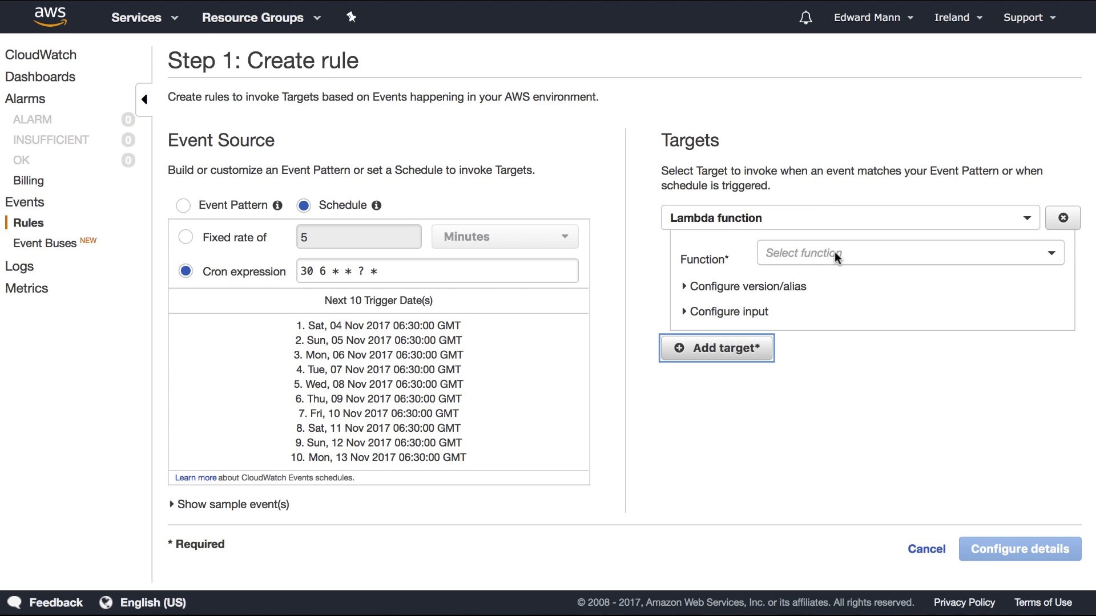
{"action": "mouse_move", "coordinate": [826, 259]}
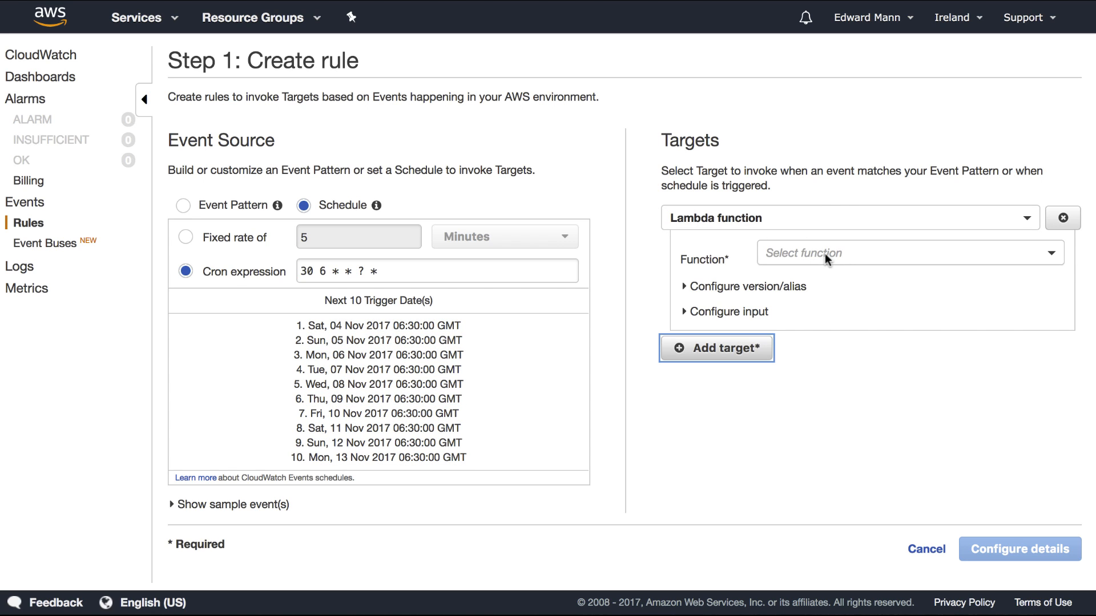
{"action": "left_click", "coordinate": [909, 252]}
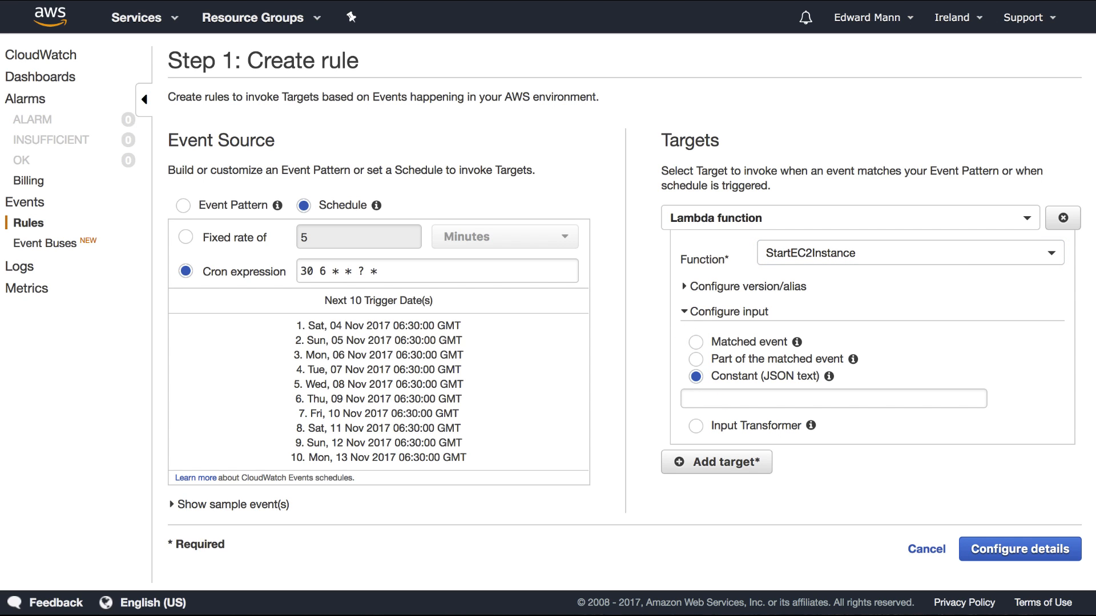
{"action": "type", "text": "{\"region\": \"eu-west-1\",\"instanceId\": \"i-00d809376ef7746ca\"}"}
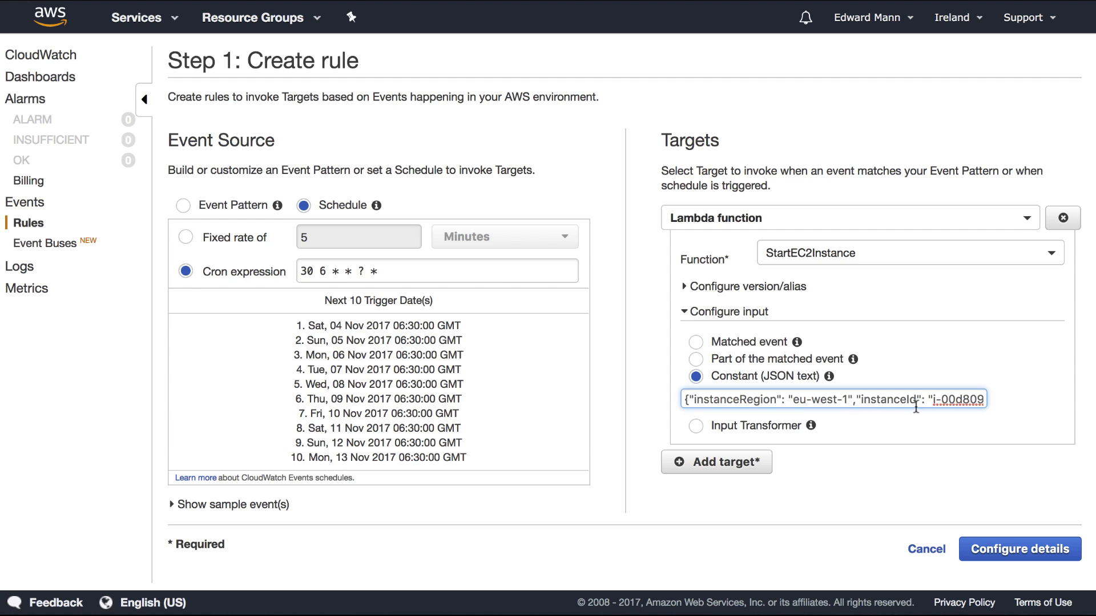
{"action": "left_click", "coordinate": [1018, 549]}
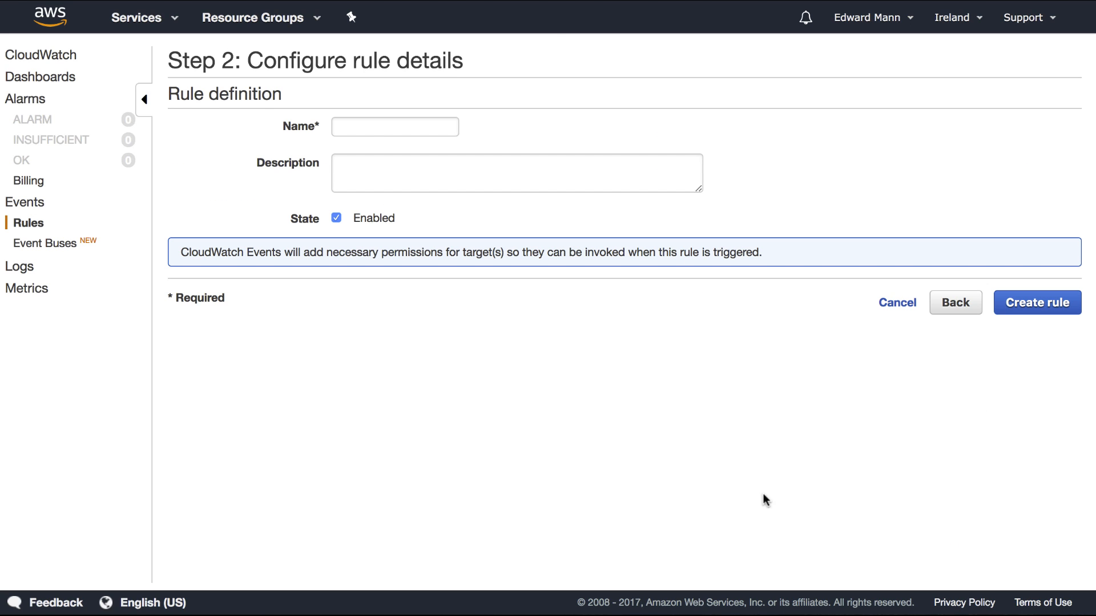
- Name the rule StartDevelopmentServer, create it, and begin a second rule
{"action": "type", "text": "StartDevelopmentServ"}
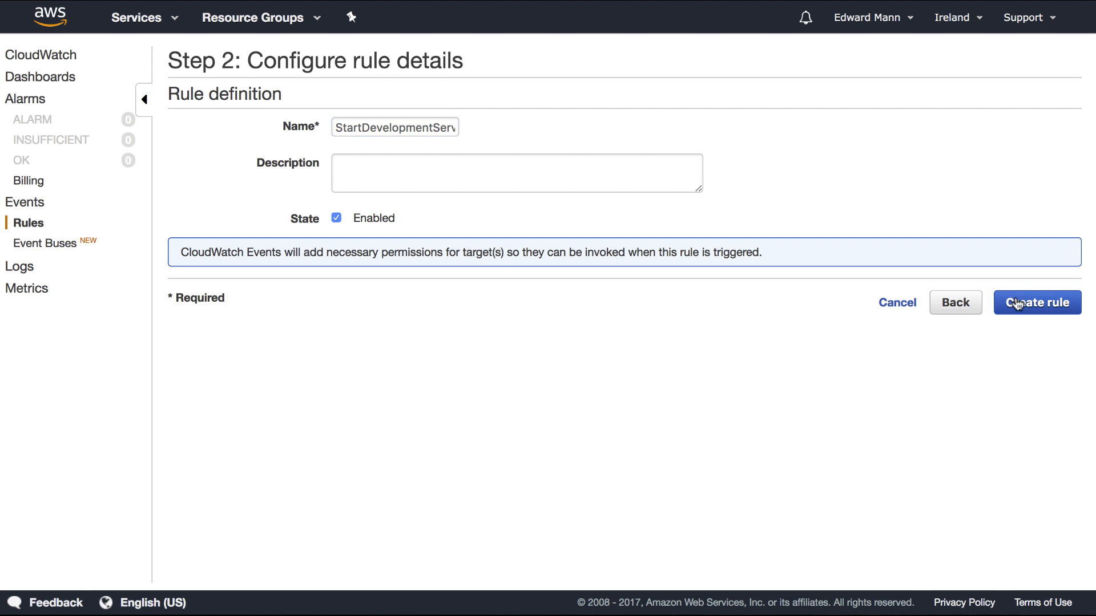
{"action": "left_click", "coordinate": [1037, 302]}
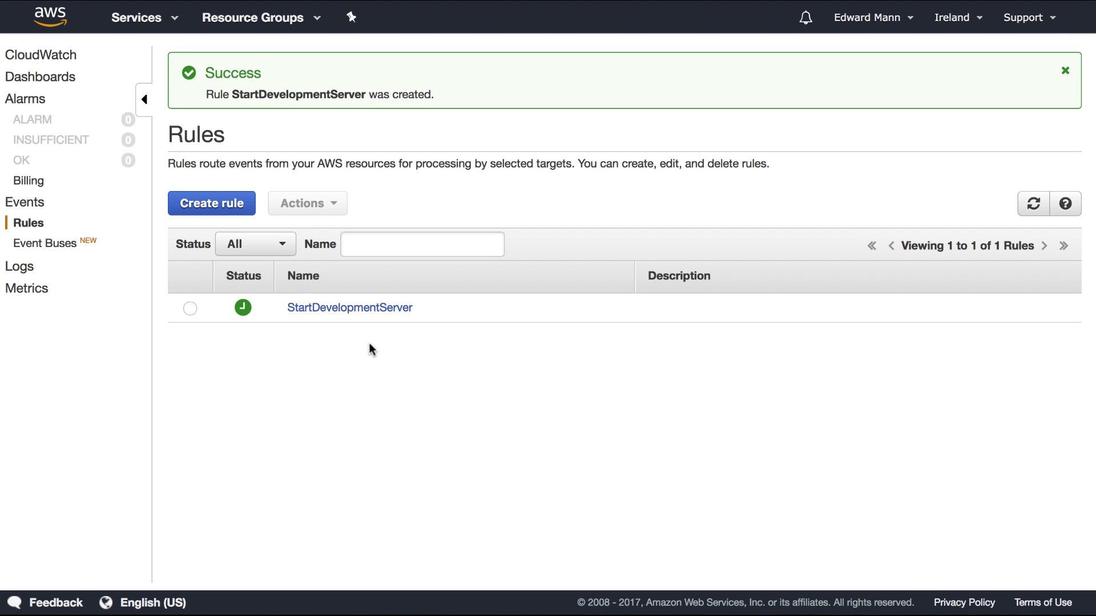
{"action": "left_click", "coordinate": [211, 203]}
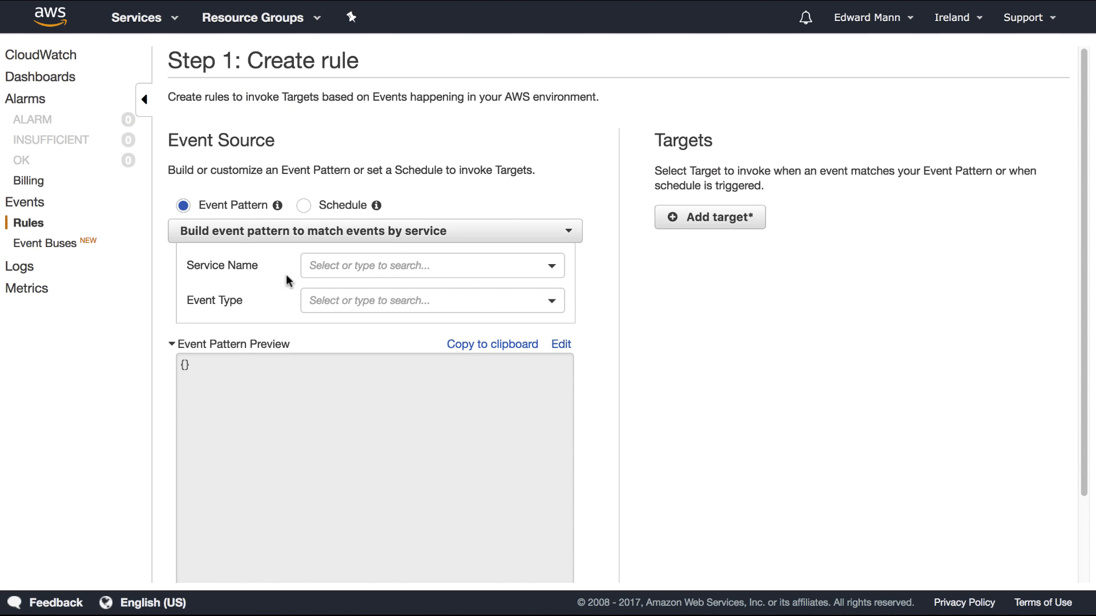
- Schedule the rule with cron '30 18 * * ? *' targeting Lambda StopEC2Instance and continue to details
{"action": "left_click", "coordinate": [303, 204]}
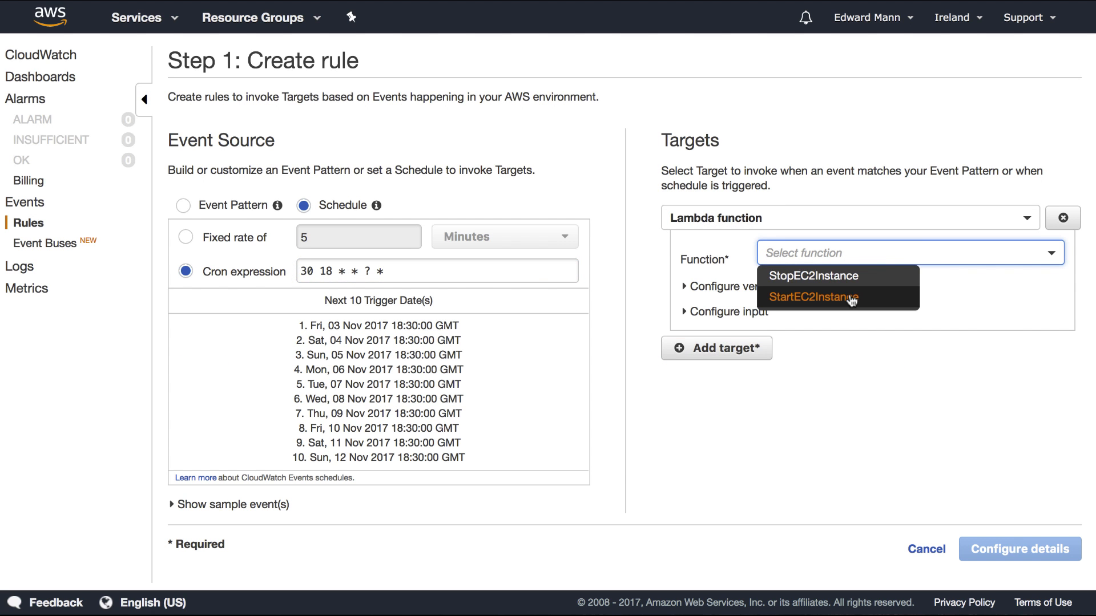
{"action": "left_click", "coordinate": [803, 275]}
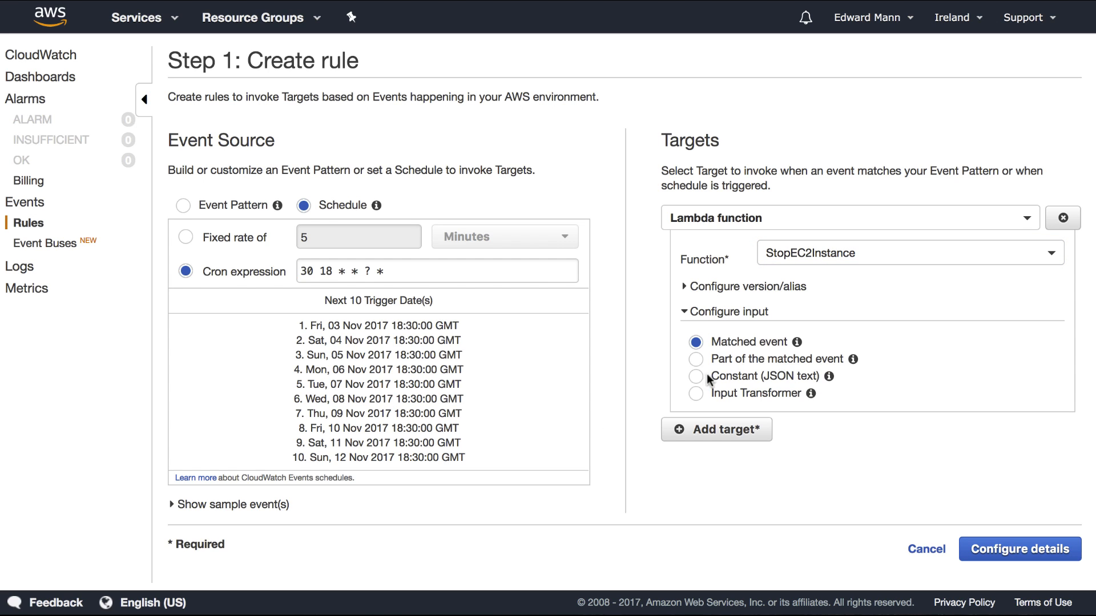
{"action": "left_click", "coordinate": [1018, 547]}
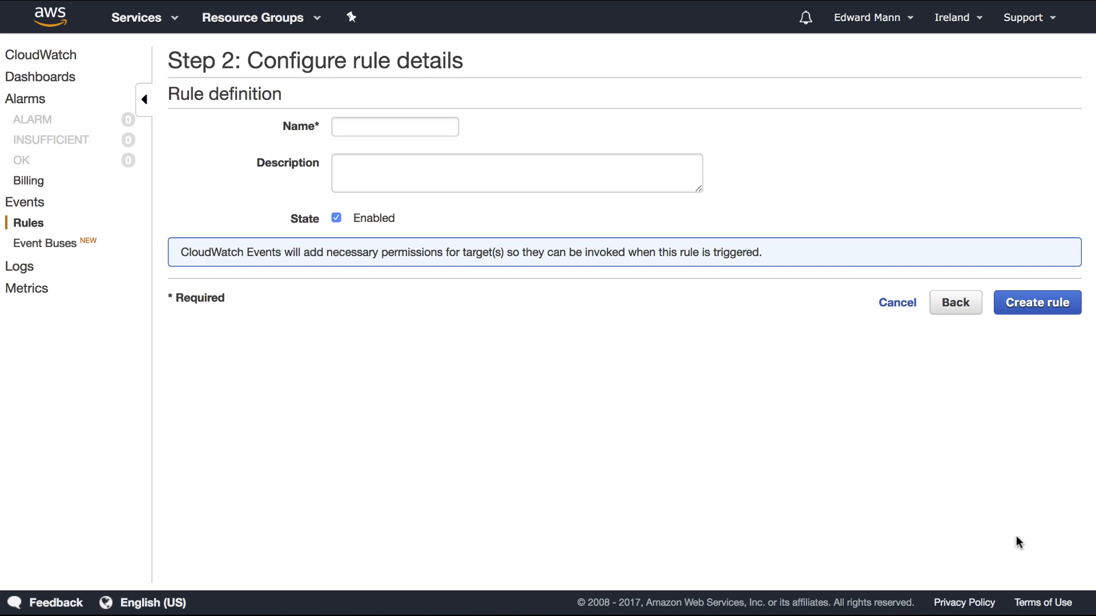
- Name the rule StopDevelopmentServer and create it
{"action": "left_click", "coordinate": [394, 127]}
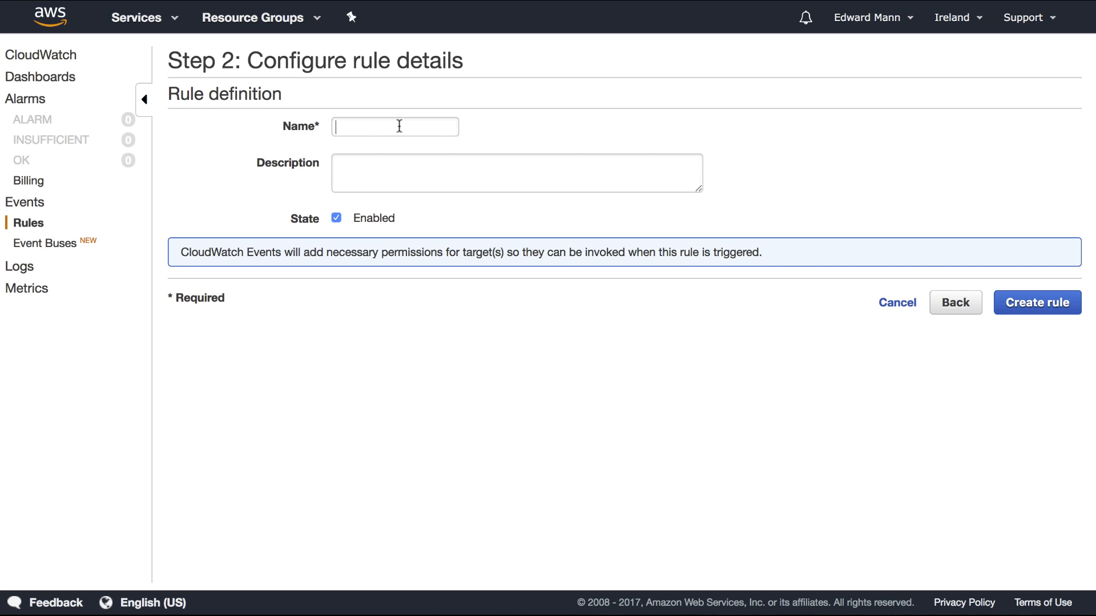
{"action": "type", "text": "StopDevel"}
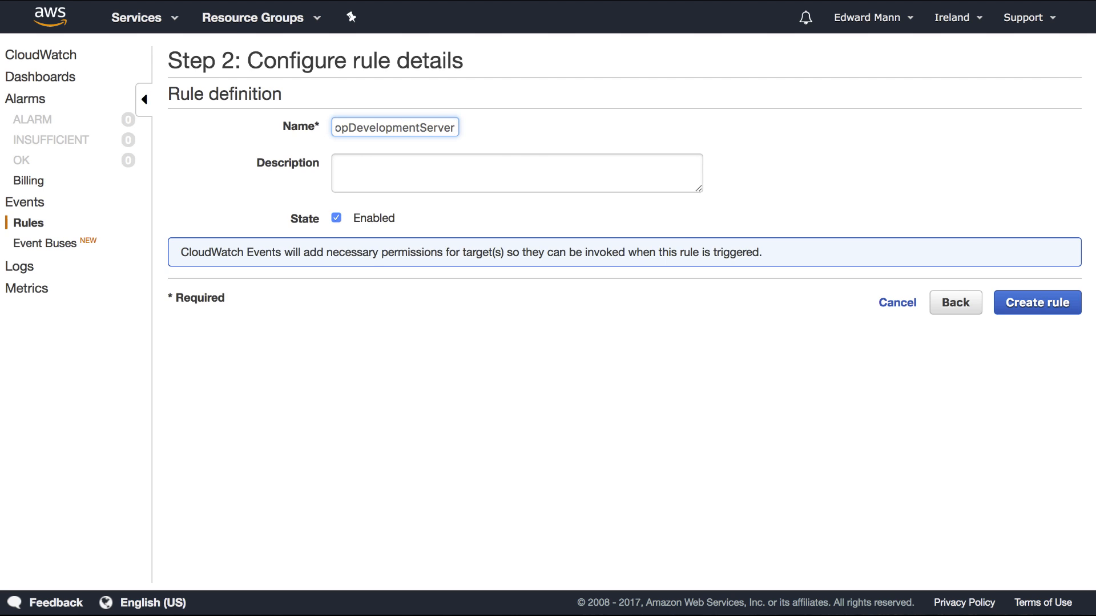
{"action": "left_click", "coordinate": [1037, 301]}
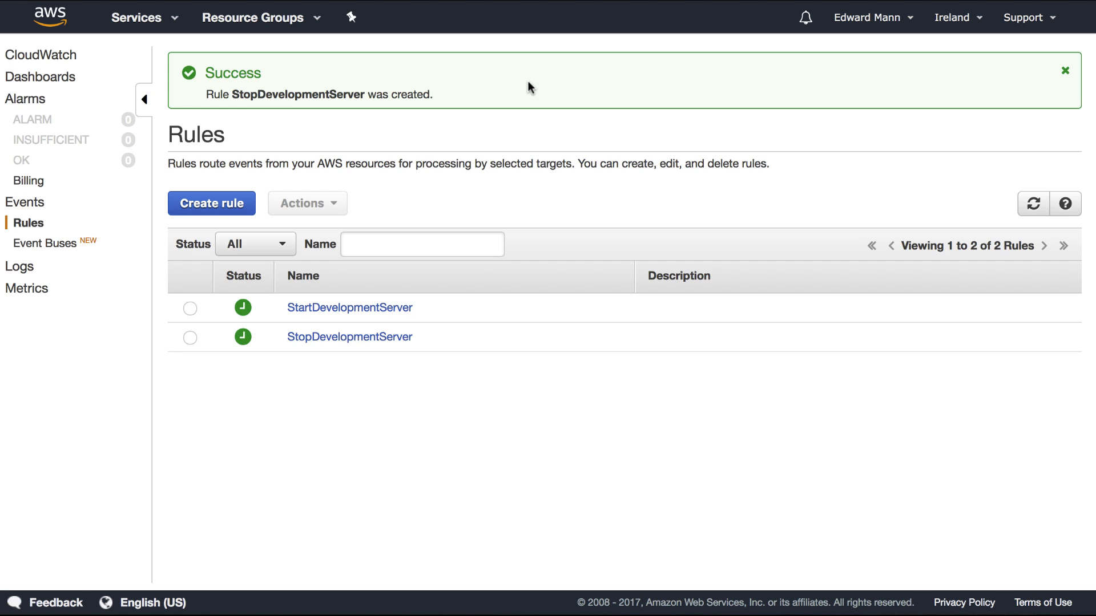
{"action": "mouse_move", "coordinate": [517, 82]}
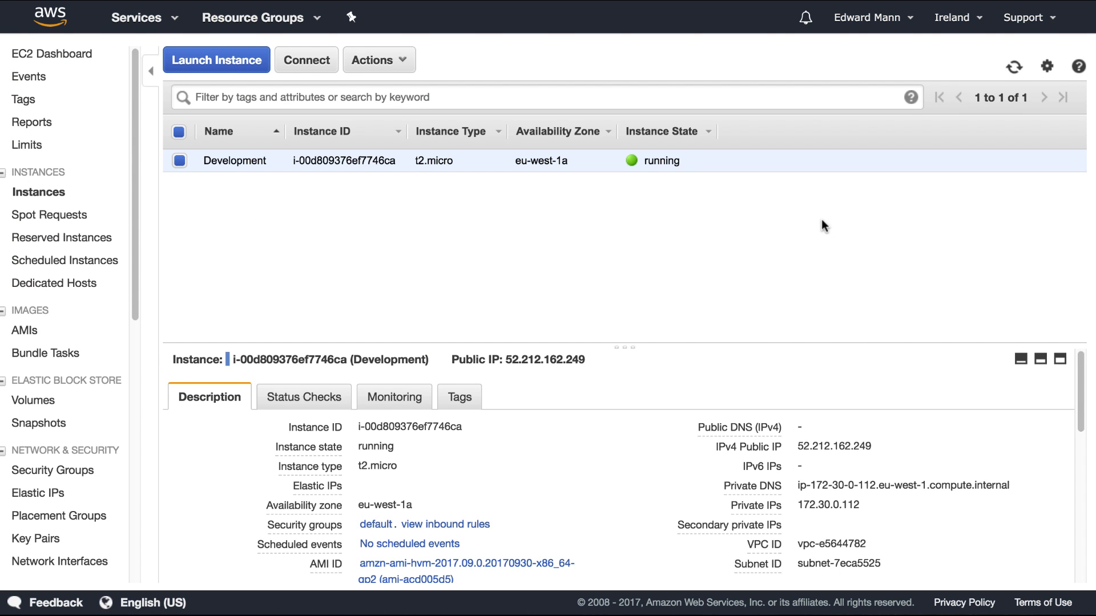
{"action": "mouse_move", "coordinate": [577, 241]}
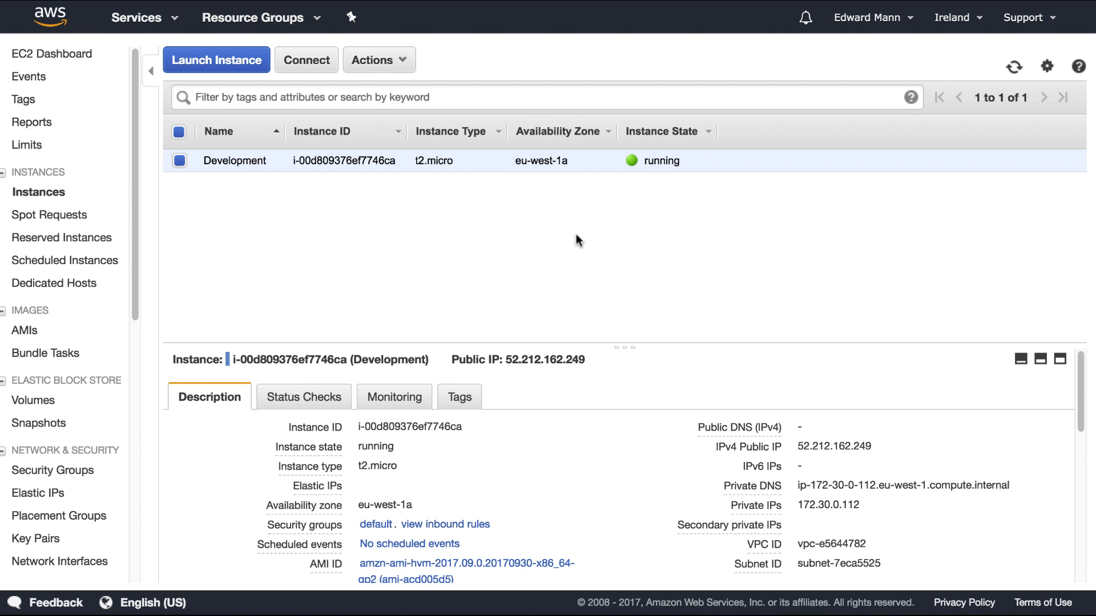
{"action": "mouse_move", "coordinate": [629, 227]}
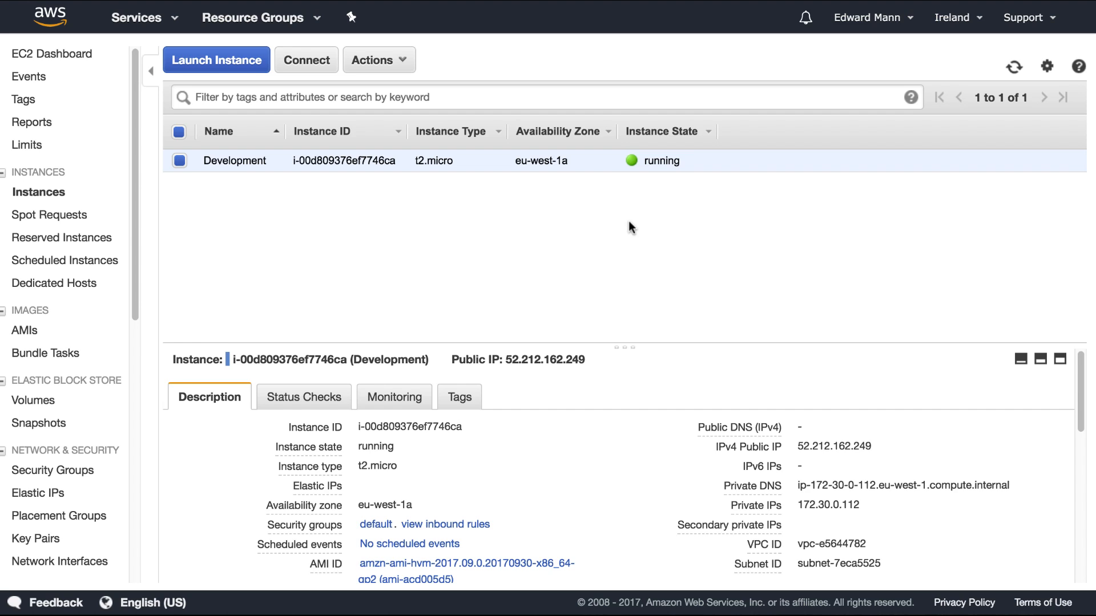